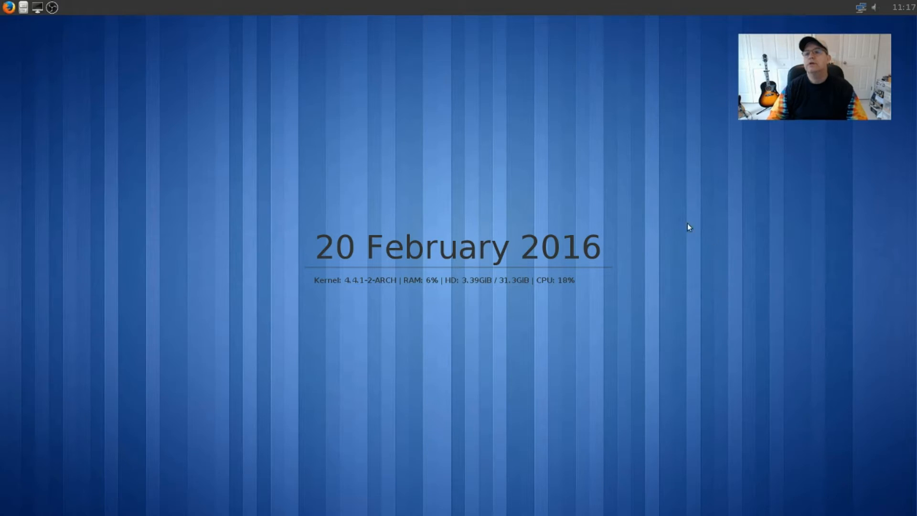
{"action": "mouse_move", "coordinate": [509, 149]}
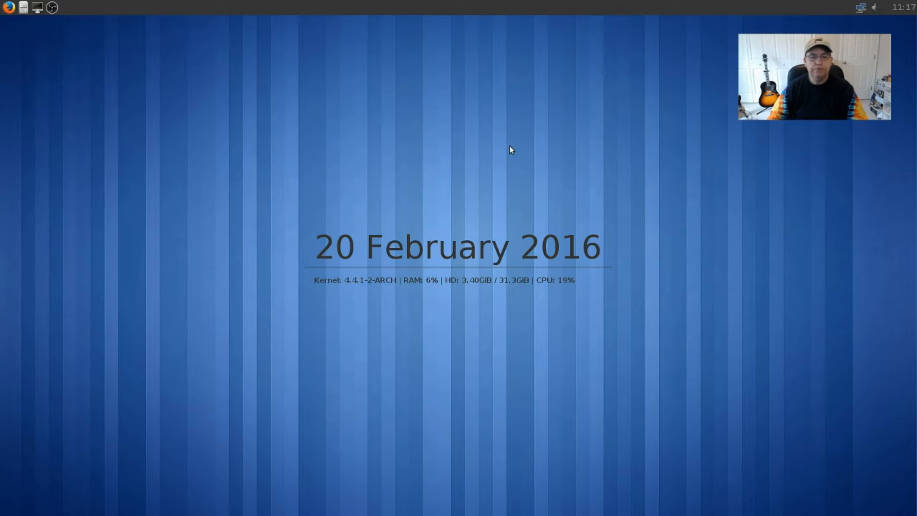
{"action": "mouse_move", "coordinate": [509, 198]}
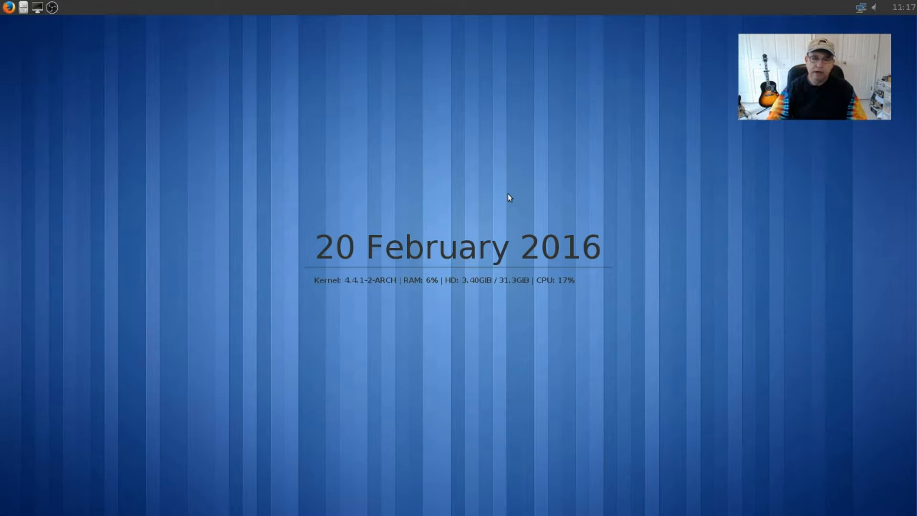
{"action": "mouse_move", "coordinate": [522, 165]}
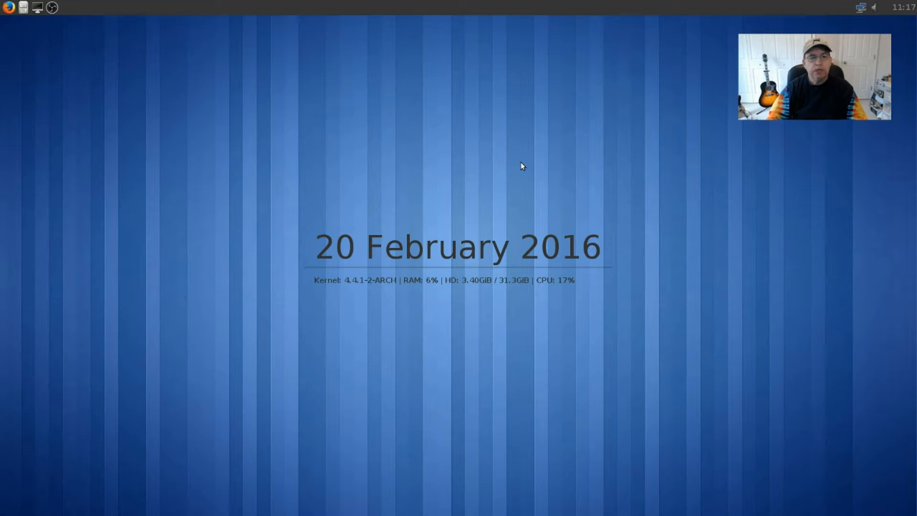
{"action": "mouse_move", "coordinate": [442, 163]}
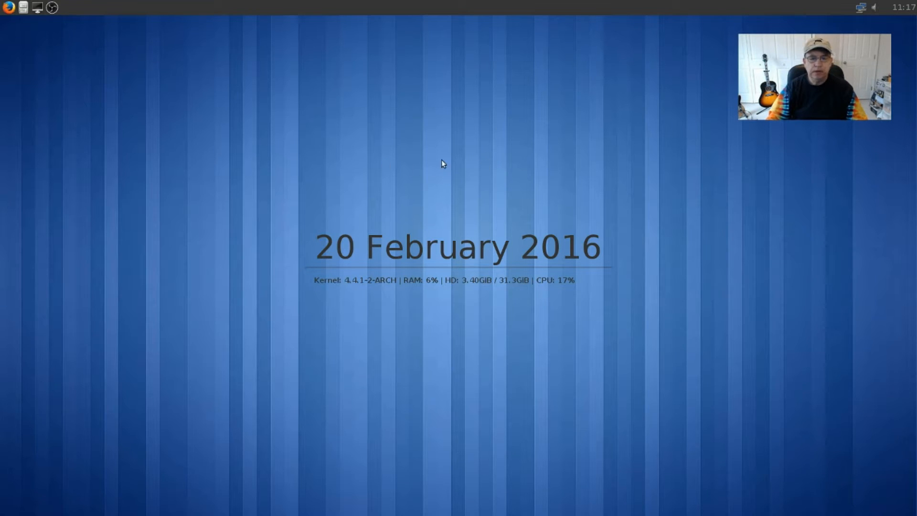
{"action": "mouse_move", "coordinate": [431, 134]}
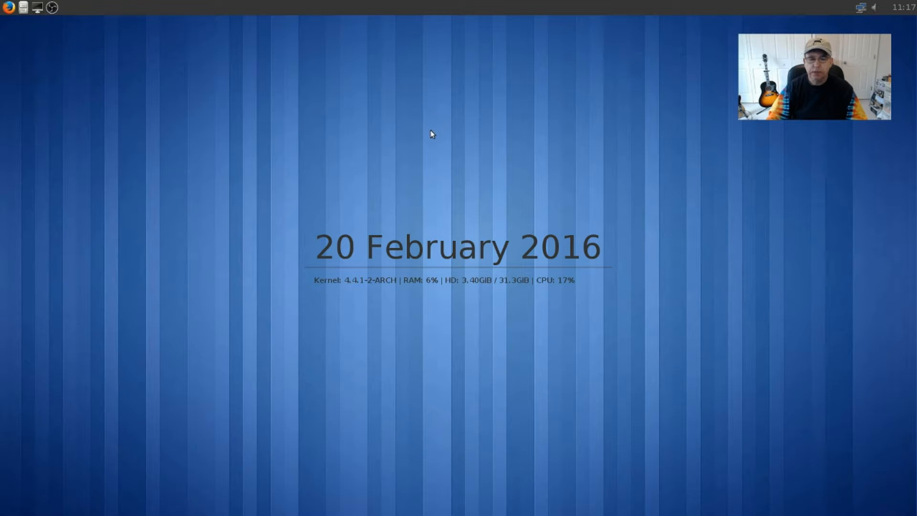
{"action": "mouse_move", "coordinate": [408, 334]}
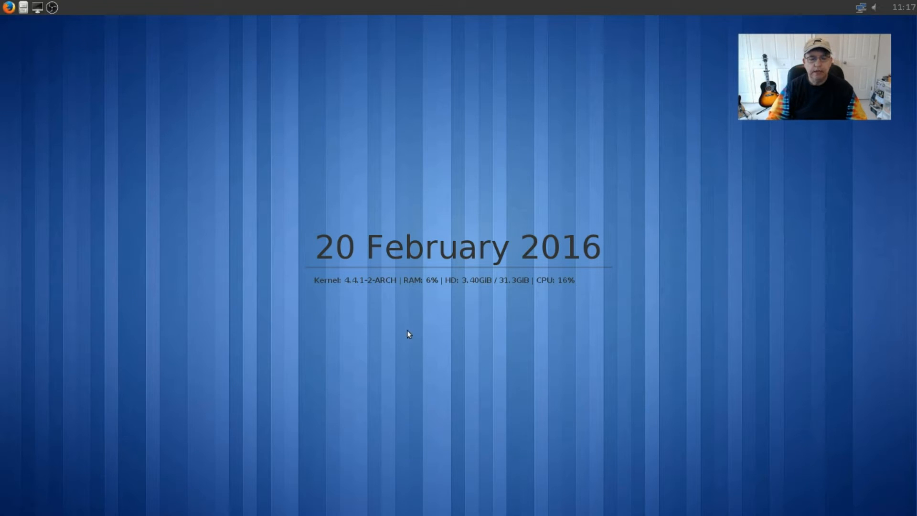
{"action": "mouse_move", "coordinate": [489, 387]}
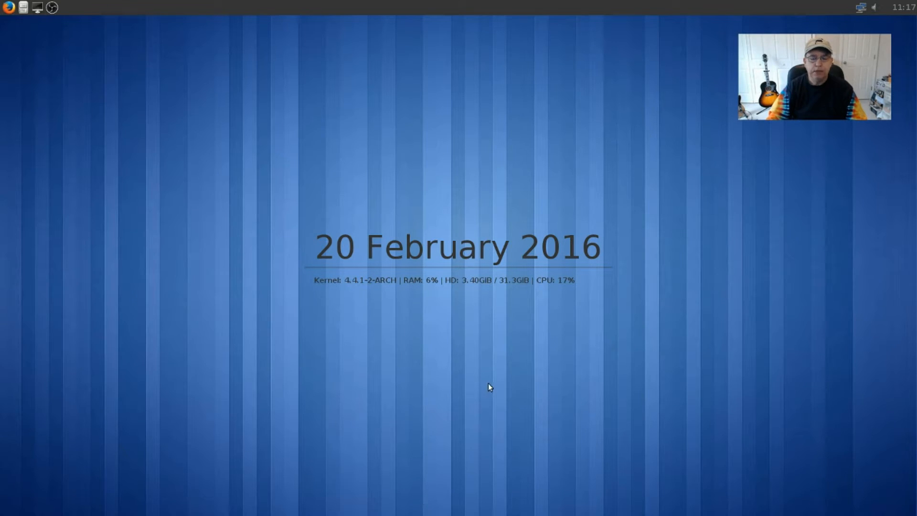
{"action": "mouse_move", "coordinate": [298, 488]}
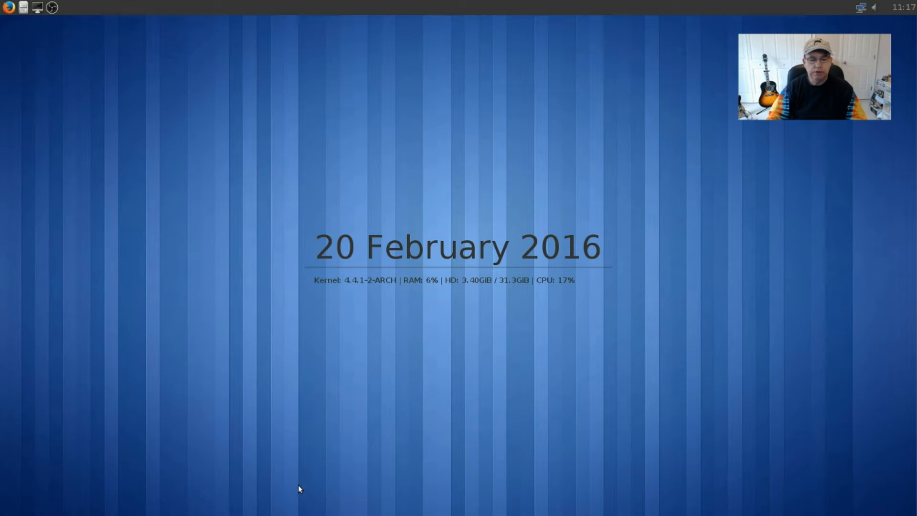
{"action": "mouse_move", "coordinate": [484, 497]}
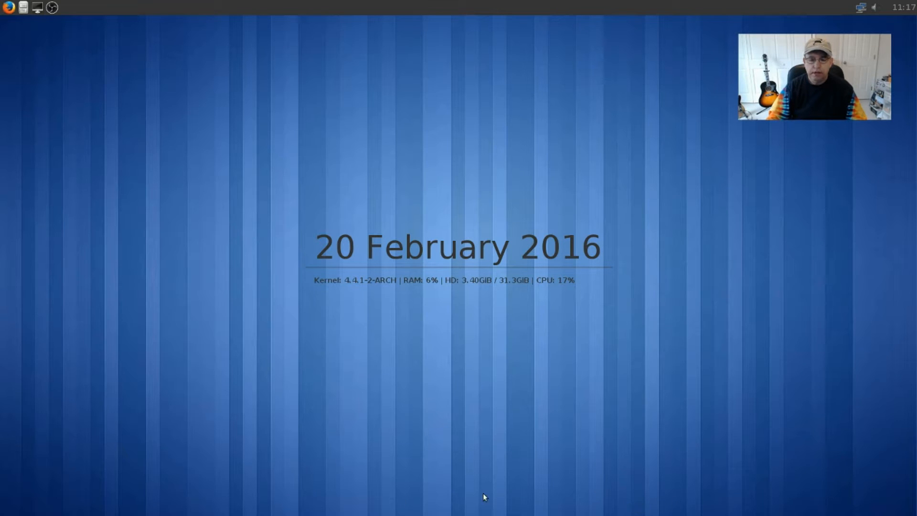
{"action": "mouse_move", "coordinate": [256, 488]}
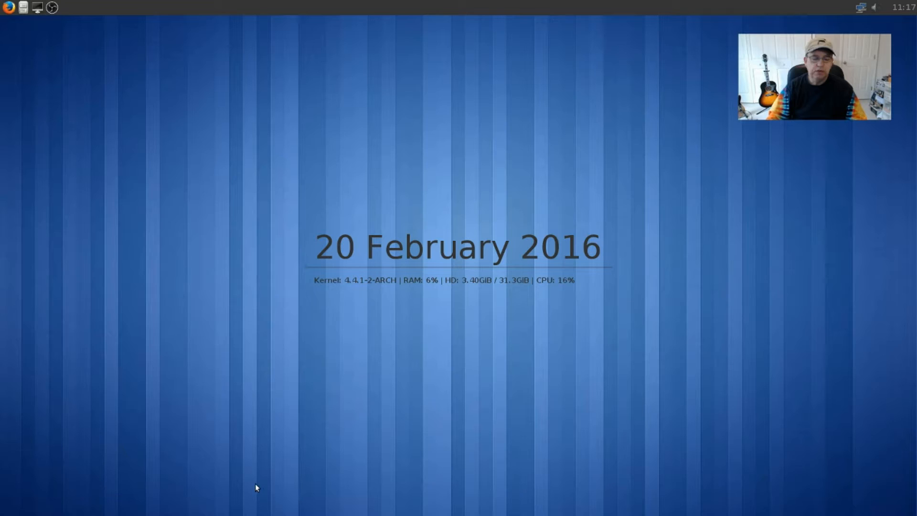
{"action": "mouse_move", "coordinate": [278, 459]}
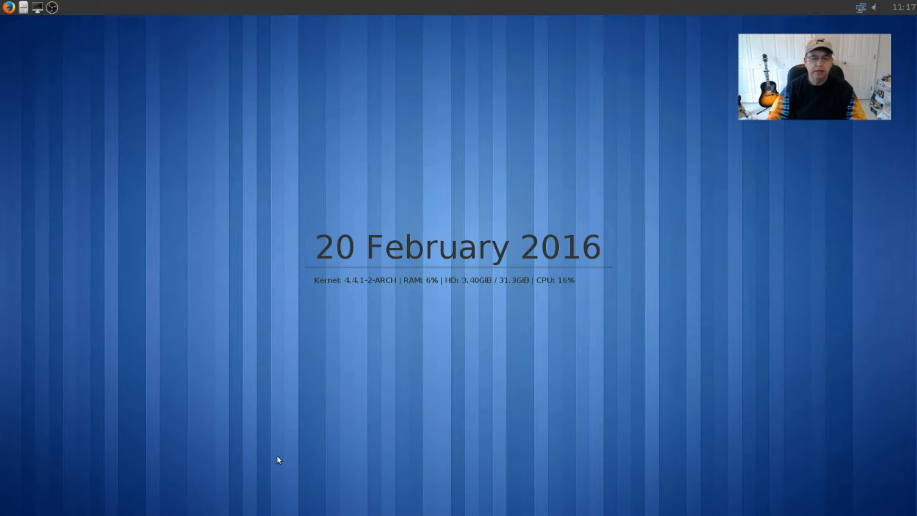
{"action": "mouse_move", "coordinate": [432, 338]}
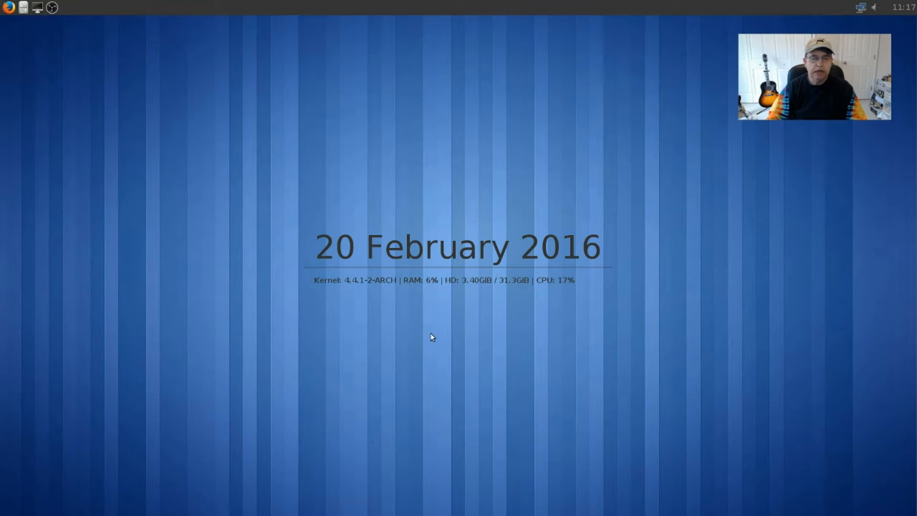
{"action": "mouse_move", "coordinate": [449, 316]}
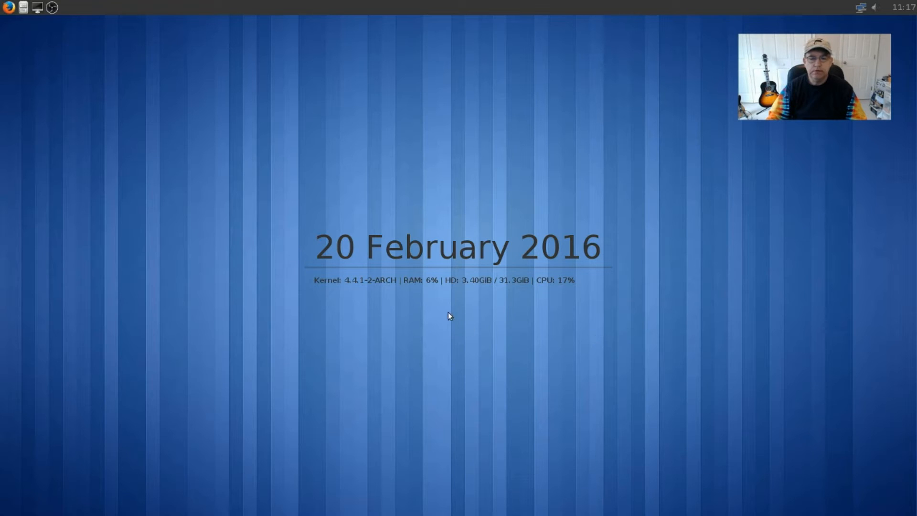
{"action": "mouse_move", "coordinate": [450, 303]}
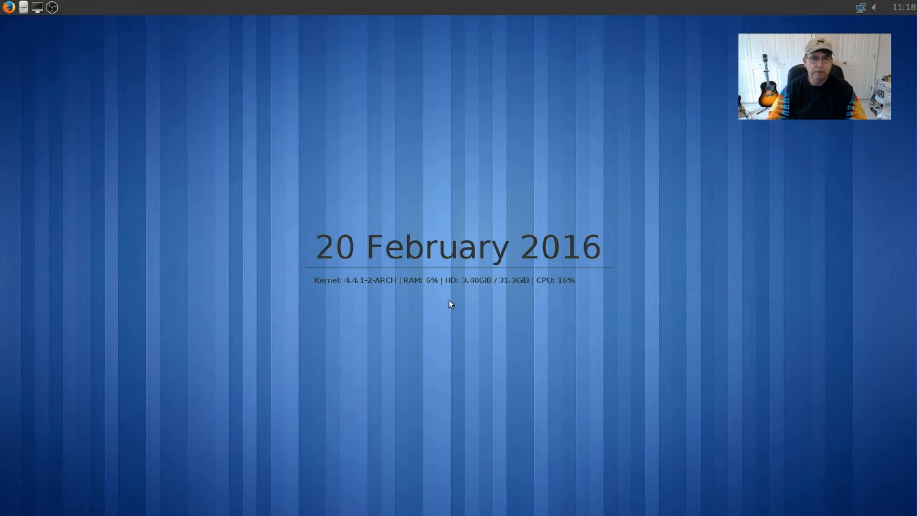
{"action": "mouse_move", "coordinate": [639, 234]}
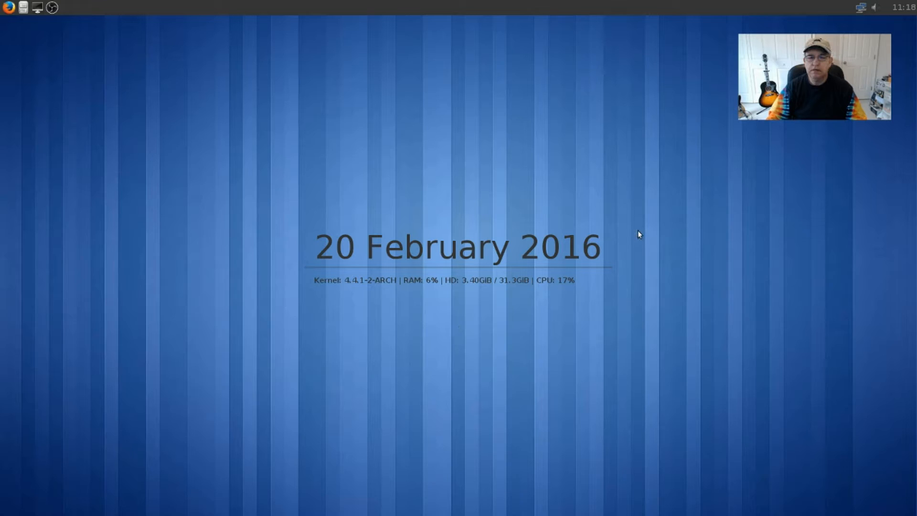
{"action": "mouse_move", "coordinate": [478, 179]}
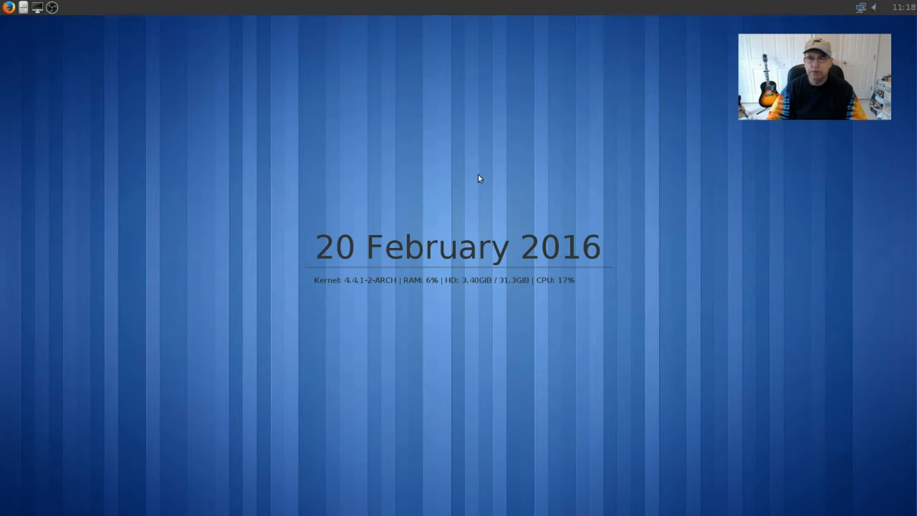
{"action": "mouse_move", "coordinate": [436, 170]}
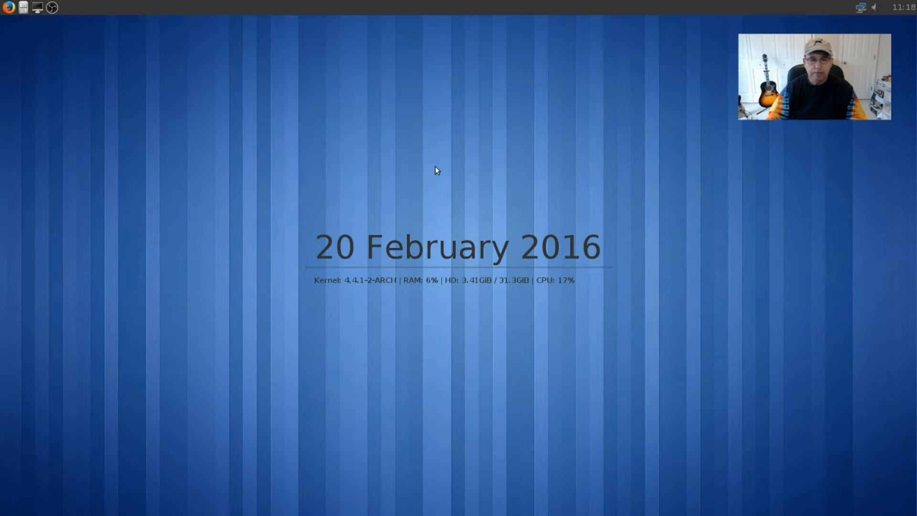
{"action": "mouse_move", "coordinate": [410, 179]}
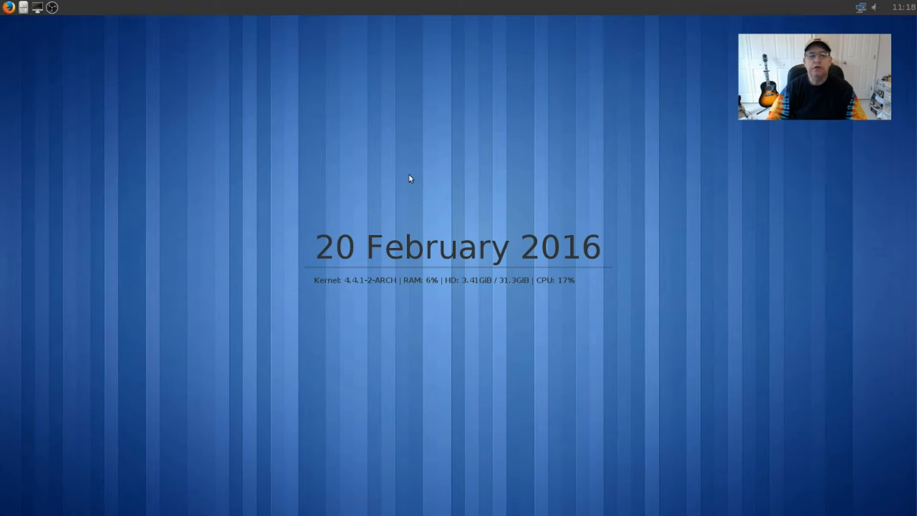
- Reopen the desktop root menu to reach Configuration > DE with the tint2 GUI entry
{"action": "right_click", "coordinate": [409, 179]}
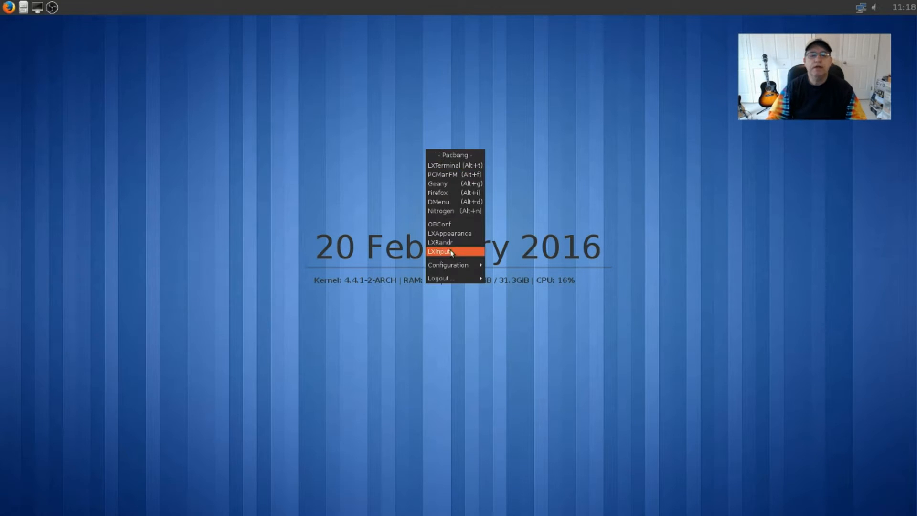
{"action": "mouse_move", "coordinate": [446, 156]}
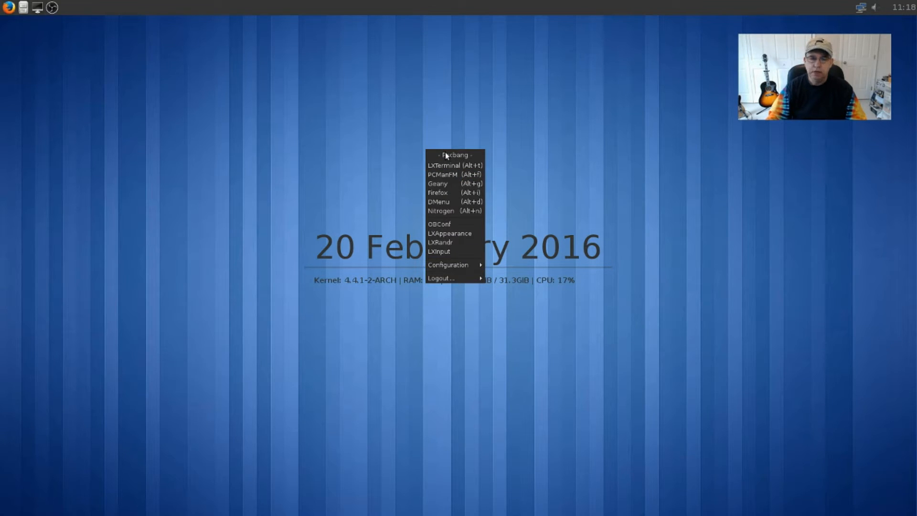
{"action": "mouse_move", "coordinate": [454, 165]}
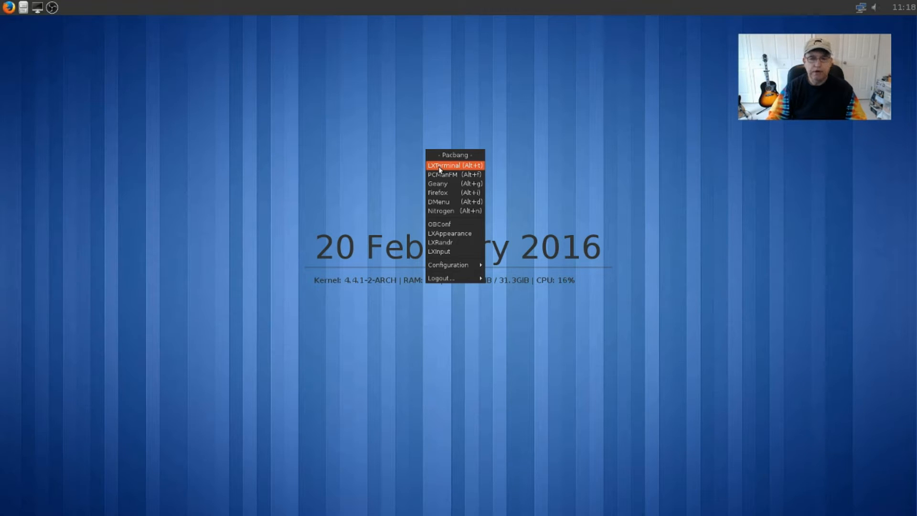
{"action": "mouse_move", "coordinate": [444, 202]}
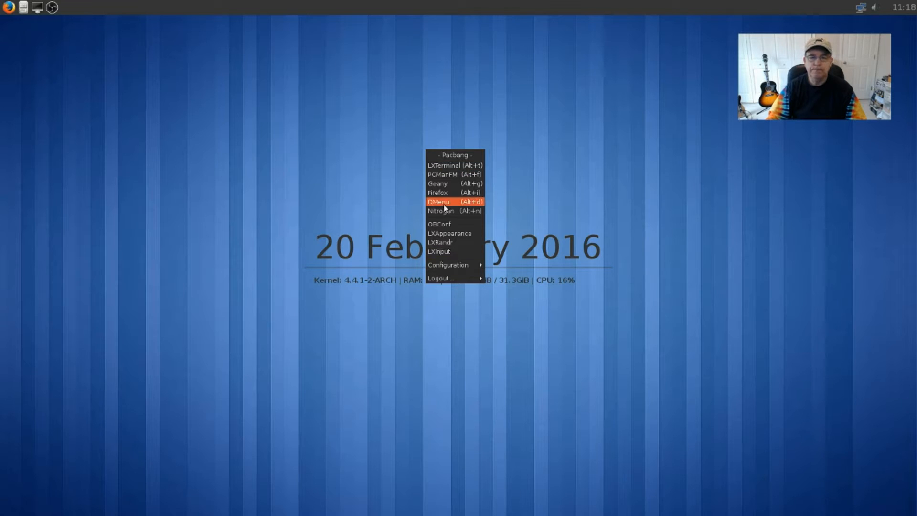
{"action": "mouse_move", "coordinate": [506, 155]}
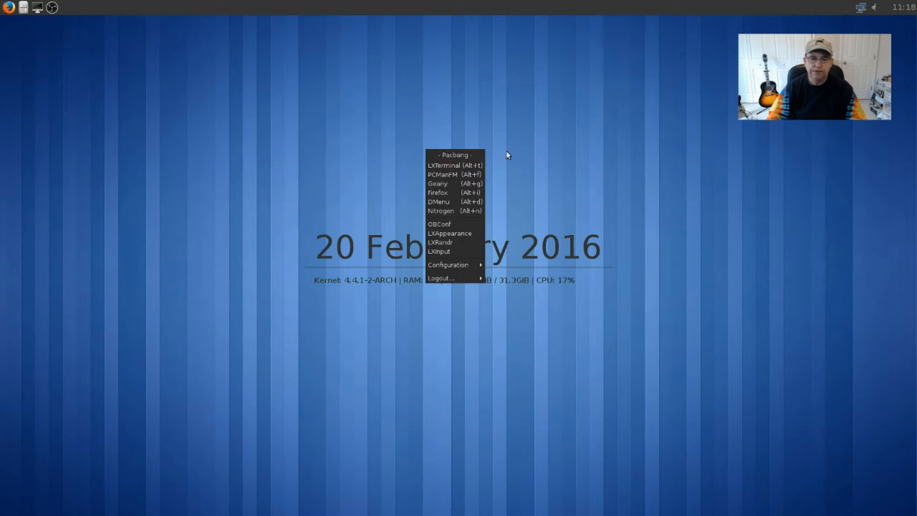
{"action": "left_click", "coordinate": [483, 165]}
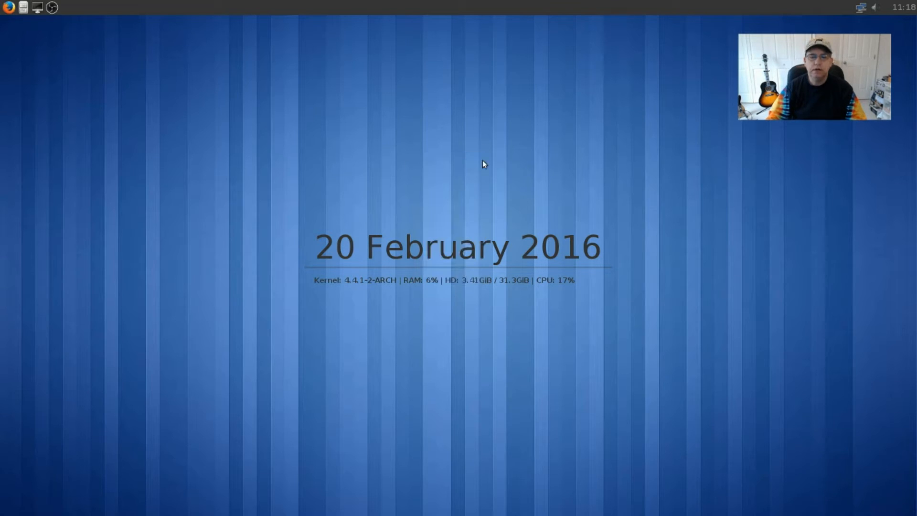
{"action": "mouse_move", "coordinate": [275, 94]}
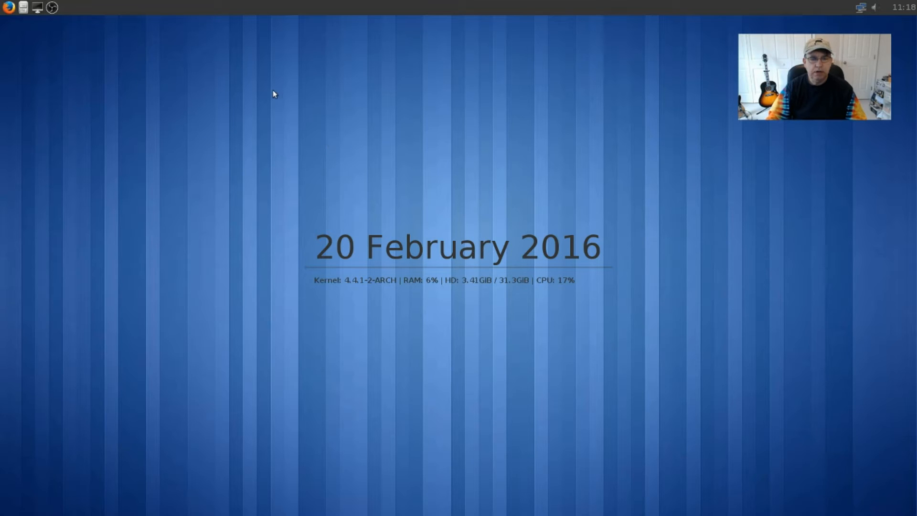
{"action": "mouse_move", "coordinate": [349, 104]}
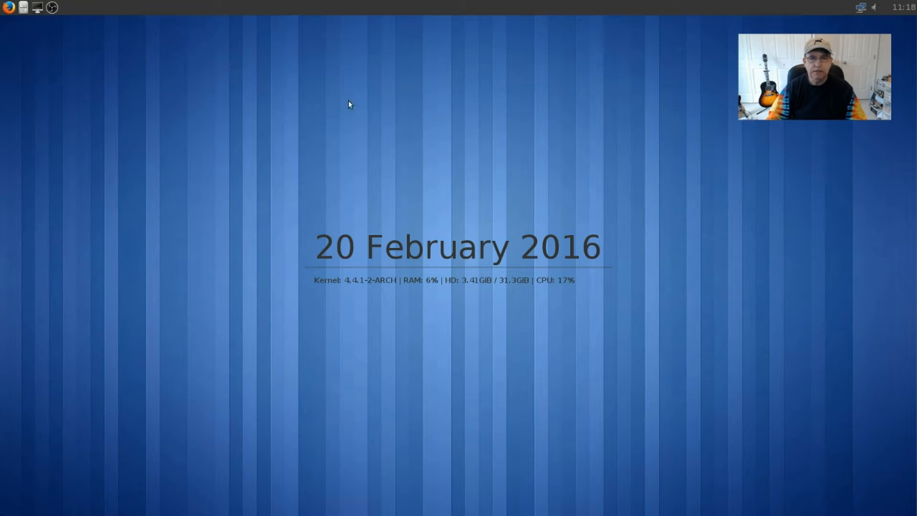
{"action": "mouse_move", "coordinate": [58, 16]}
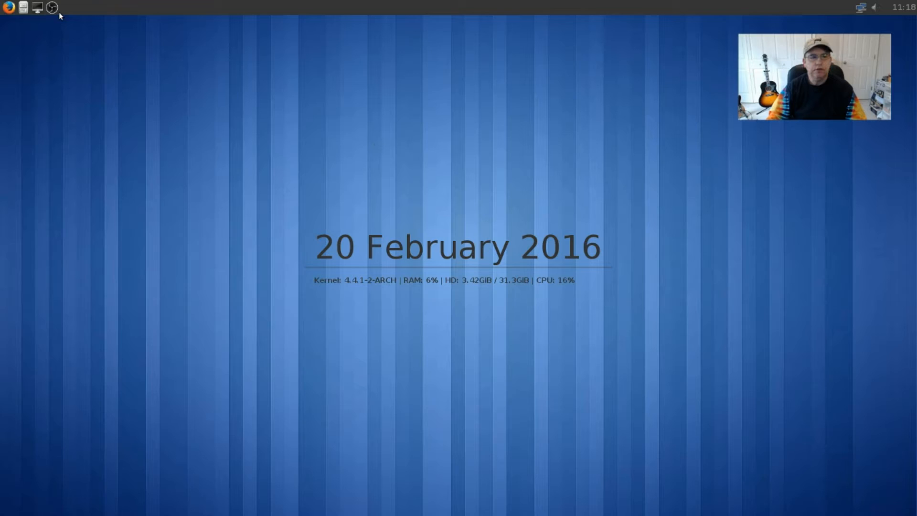
{"action": "mouse_move", "coordinate": [77, 14]}
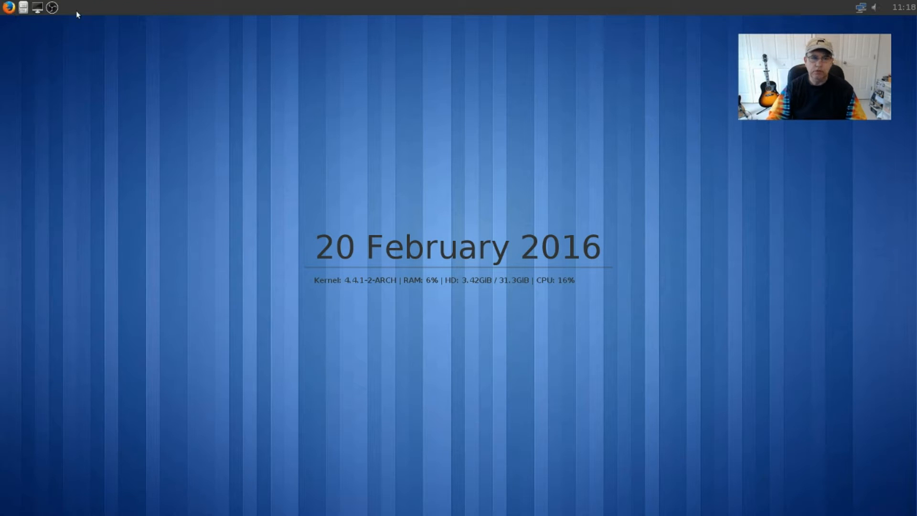
{"action": "mouse_move", "coordinate": [189, 19]}
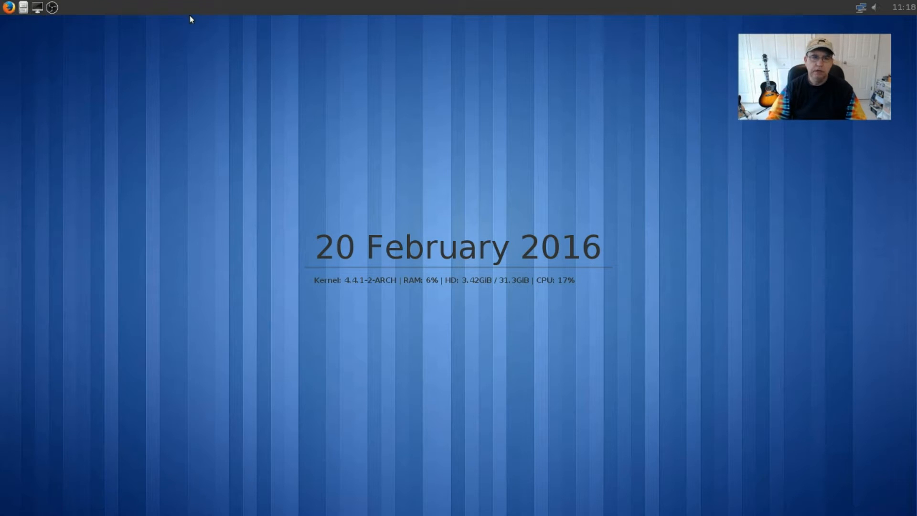
{"action": "mouse_move", "coordinate": [264, 19]}
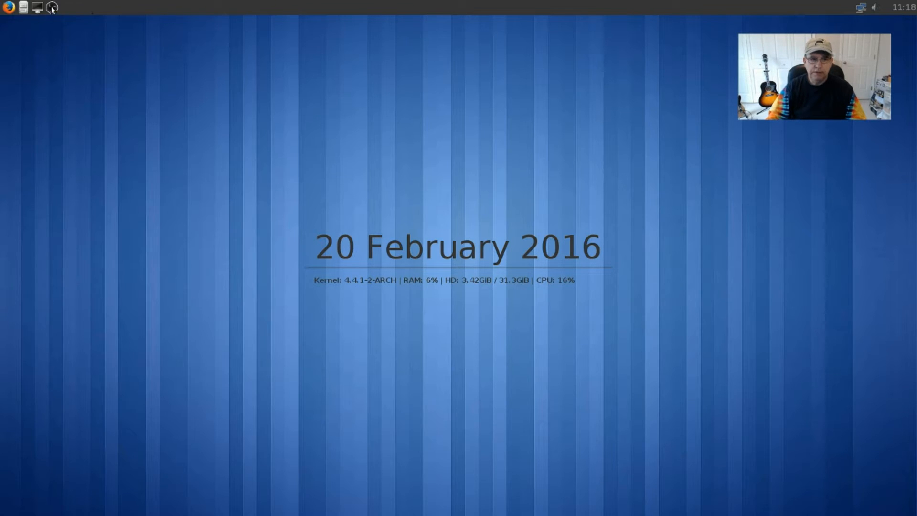
{"action": "mouse_move", "coordinate": [236, 98]}
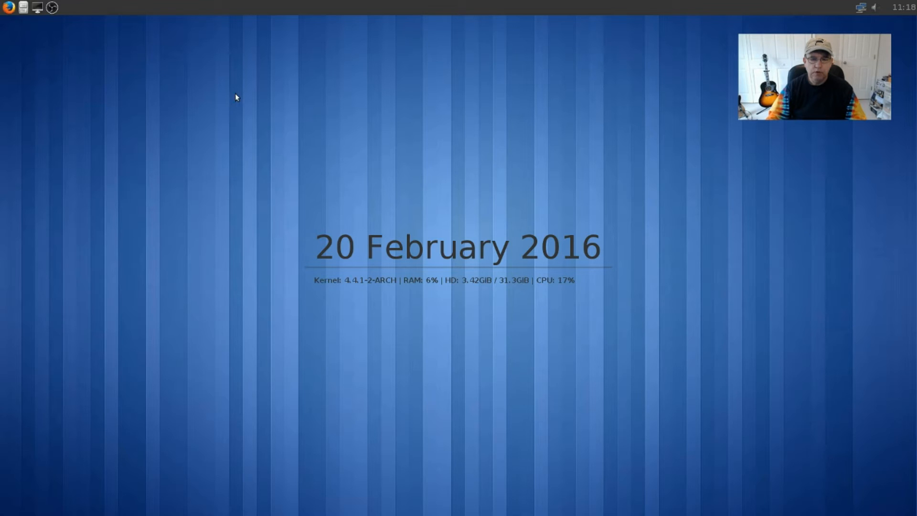
{"action": "mouse_move", "coordinate": [485, 130]}
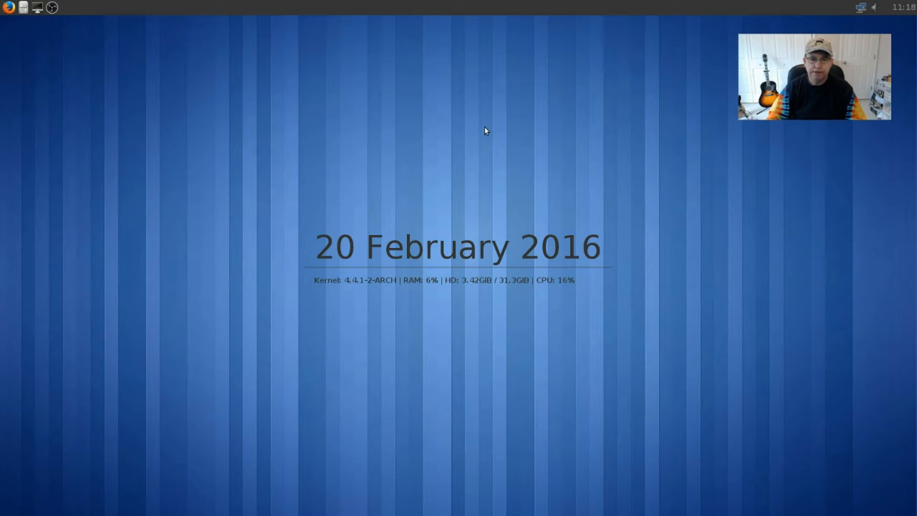
{"action": "mouse_move", "coordinate": [697, 172]}
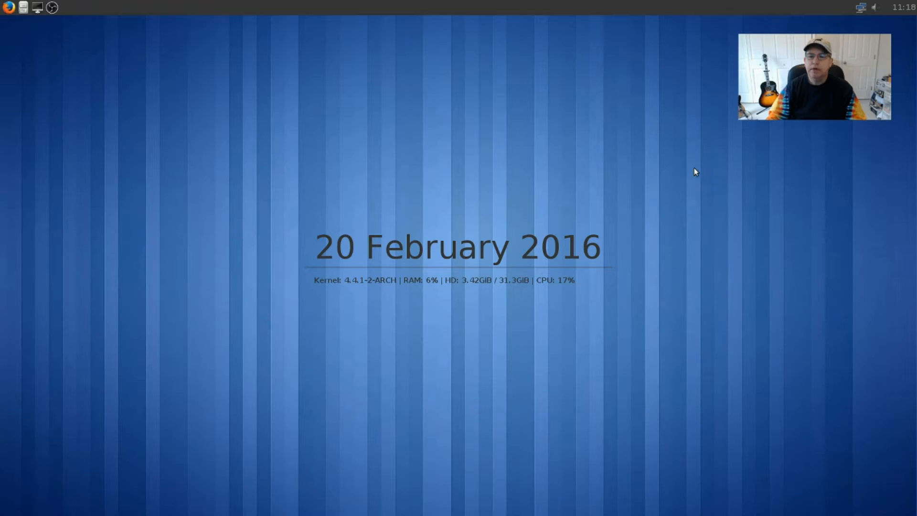
{"action": "right_click", "coordinate": [697, 172]}
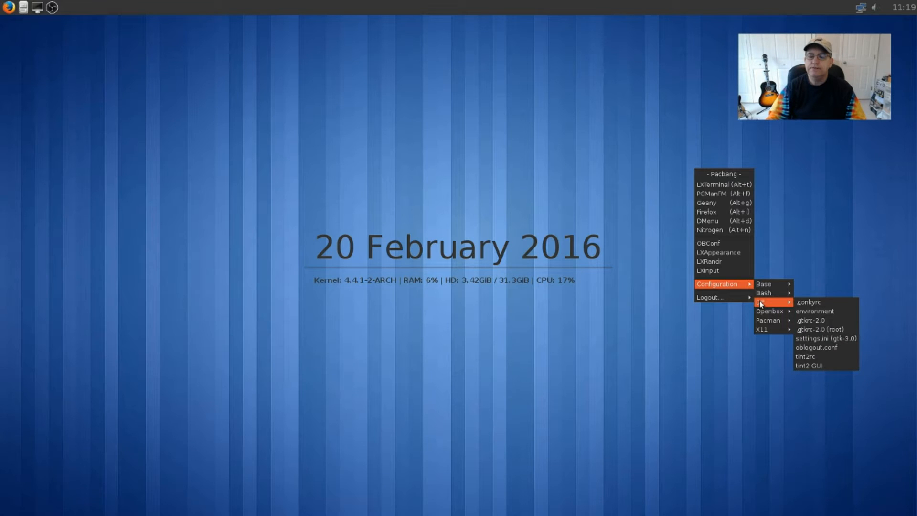
{"action": "mouse_move", "coordinate": [826, 348]}
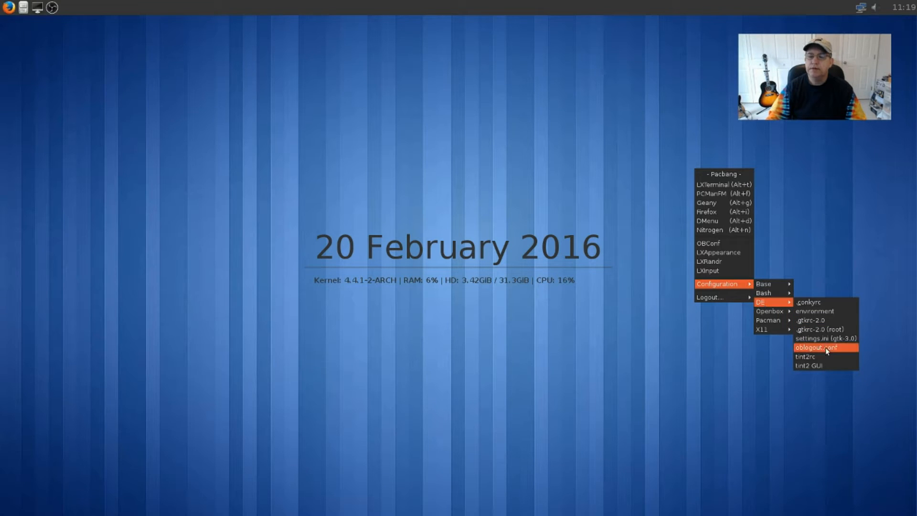
{"action": "mouse_move", "coordinate": [810, 364]}
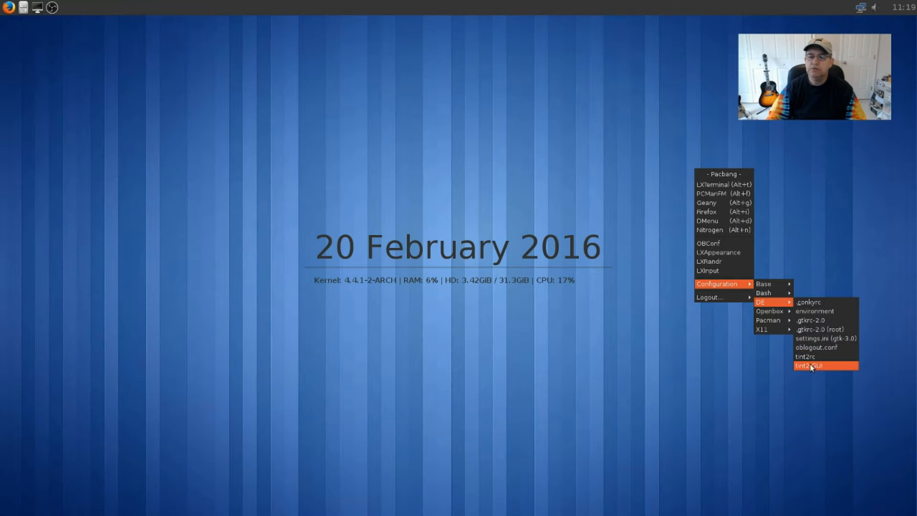
- Launch tint2conf, showing the Panel theming window with the tint2rc theme
{"action": "left_click", "coordinate": [809, 365]}
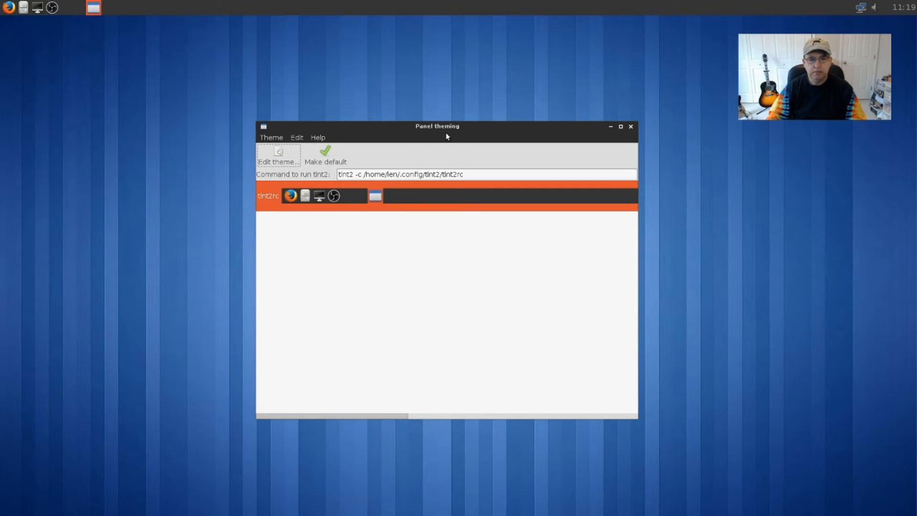
{"action": "mouse_move", "coordinate": [405, 9]}
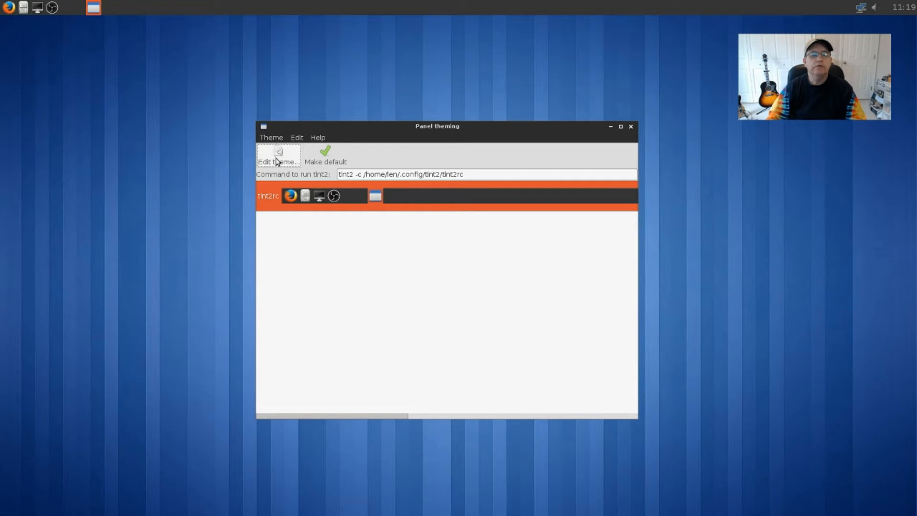
- Edit the tint2rc theme and view its Launcher settings listing Firefox, PCManFM, LXTerminal and OBS
{"action": "left_click", "coordinate": [278, 155]}
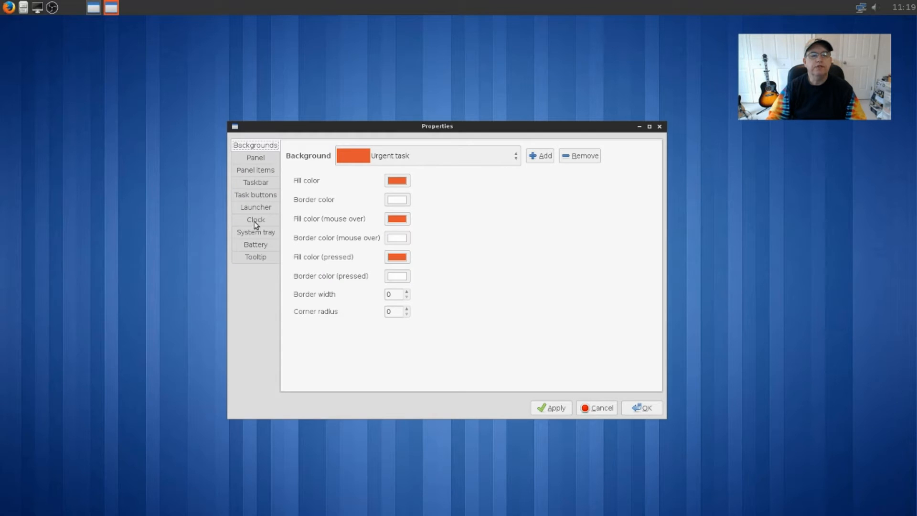
{"action": "left_click", "coordinate": [255, 207]}
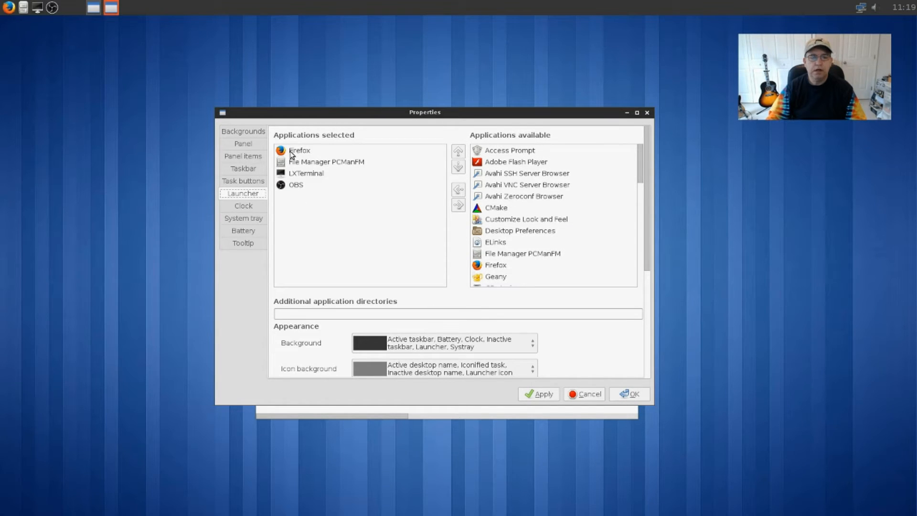
{"action": "mouse_move", "coordinate": [290, 181]}
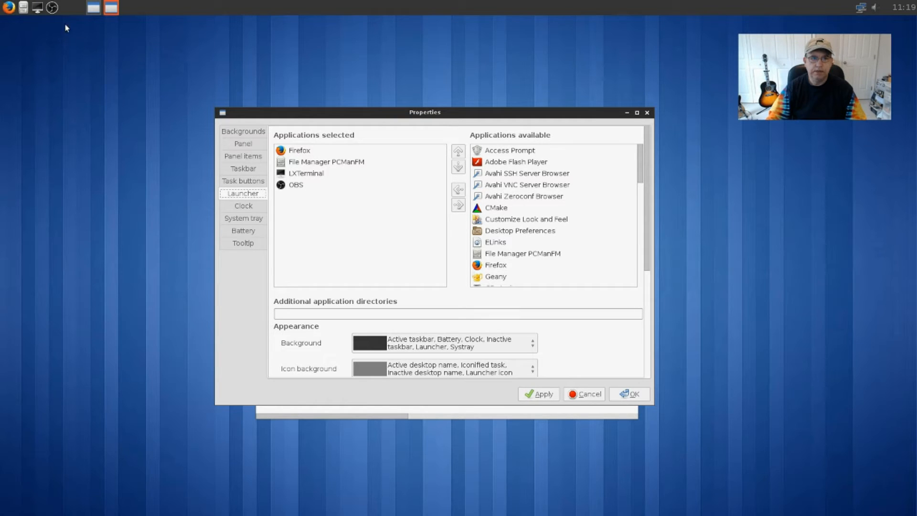
{"action": "mouse_move", "coordinate": [240, 212]}
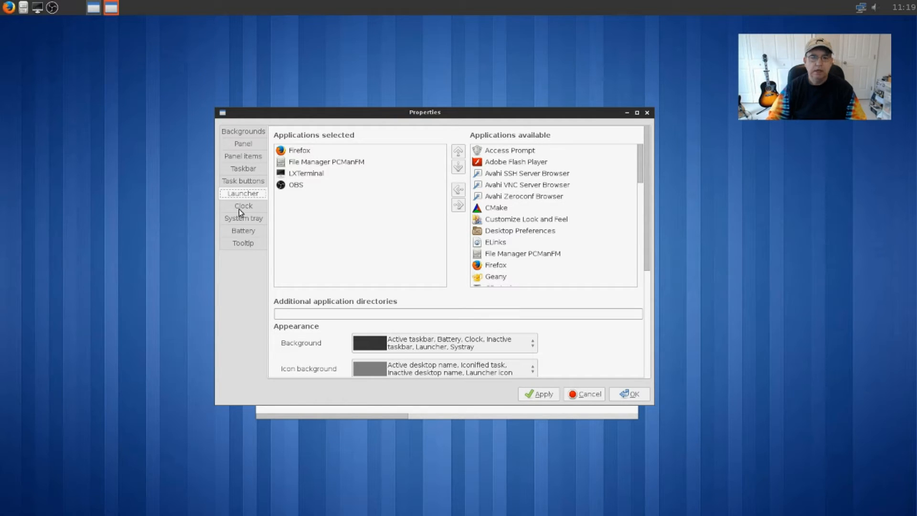
{"action": "mouse_move", "coordinate": [504, 174]}
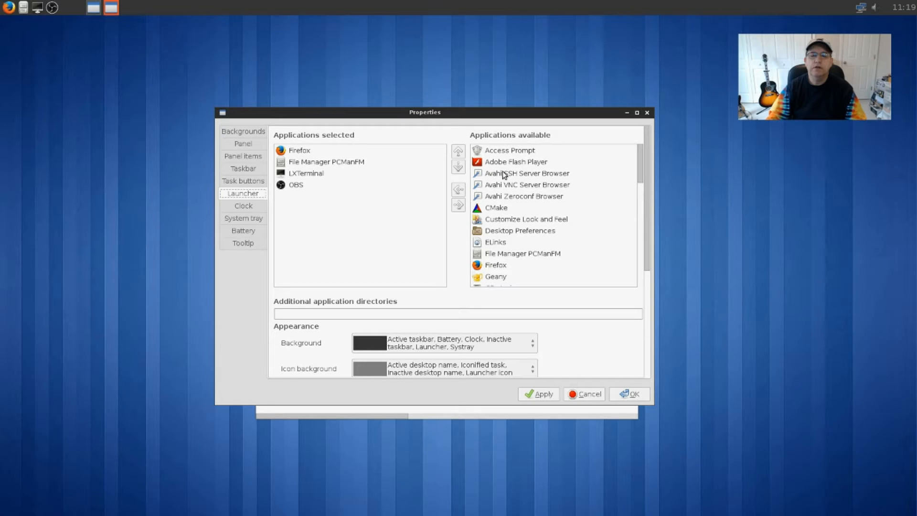
{"action": "scroll", "scroll_direction": "down", "scroll_amount": 3}
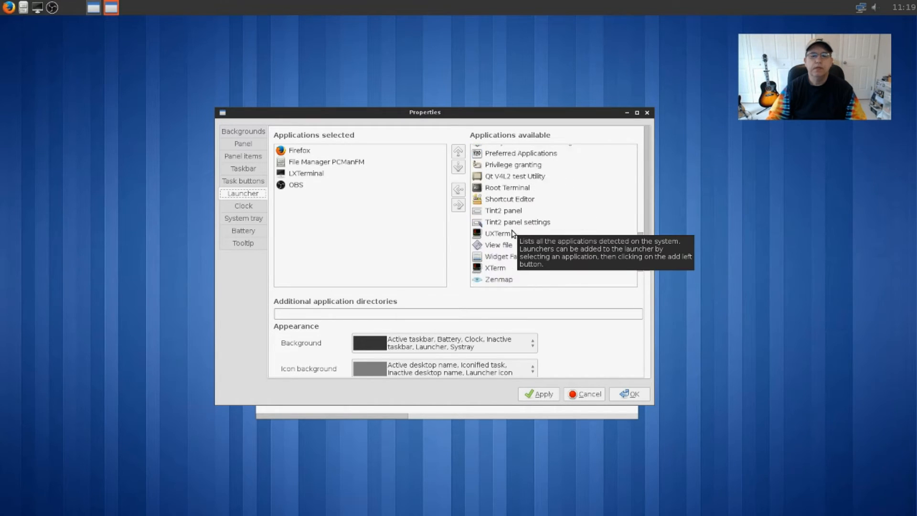
{"action": "scroll", "scroll_direction": "down", "scroll_amount": 3}
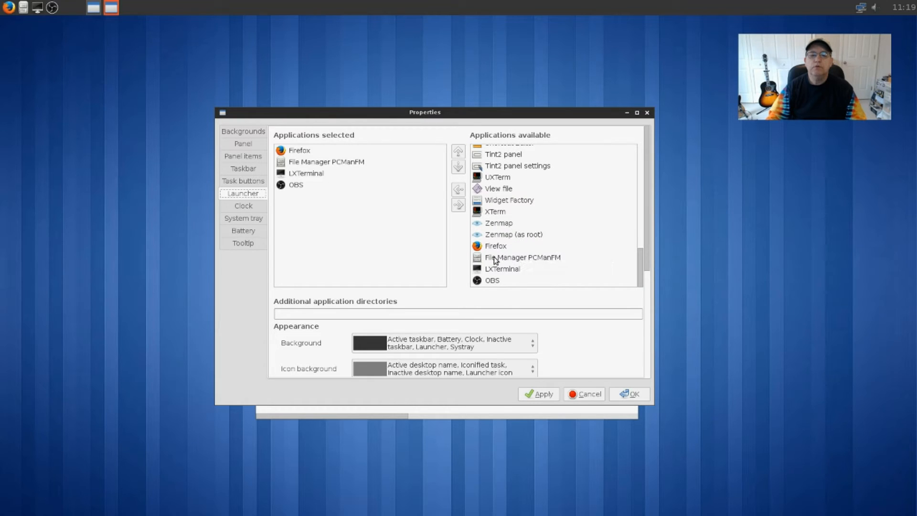
{"action": "mouse_move", "coordinate": [461, 224]}
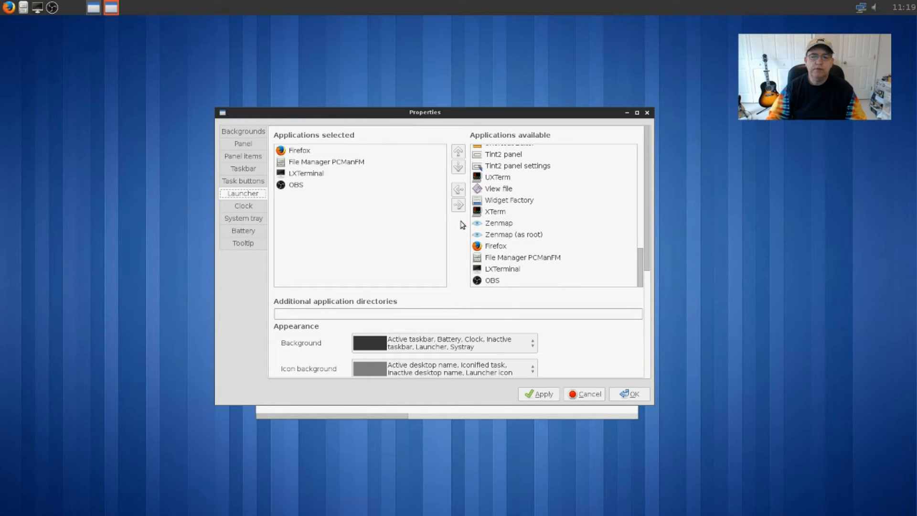
{"action": "mouse_move", "coordinate": [424, 196]}
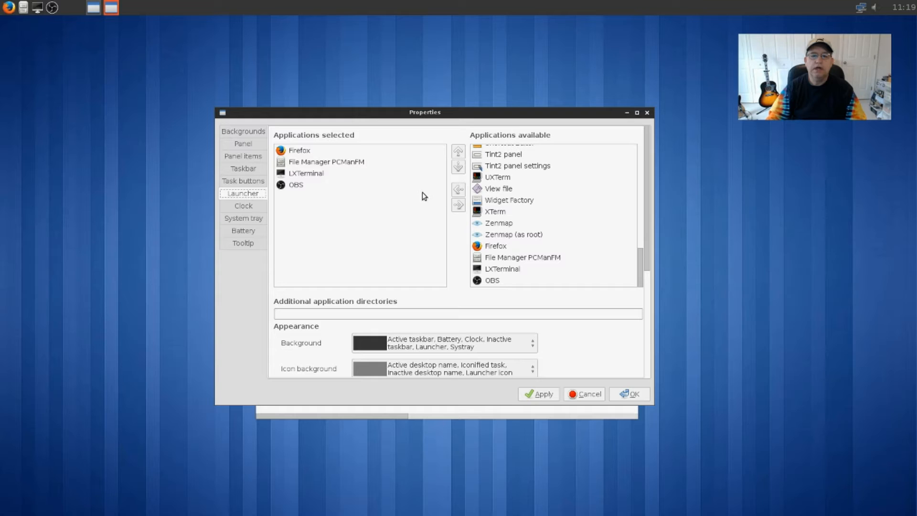
{"action": "mouse_move", "coordinate": [458, 179]}
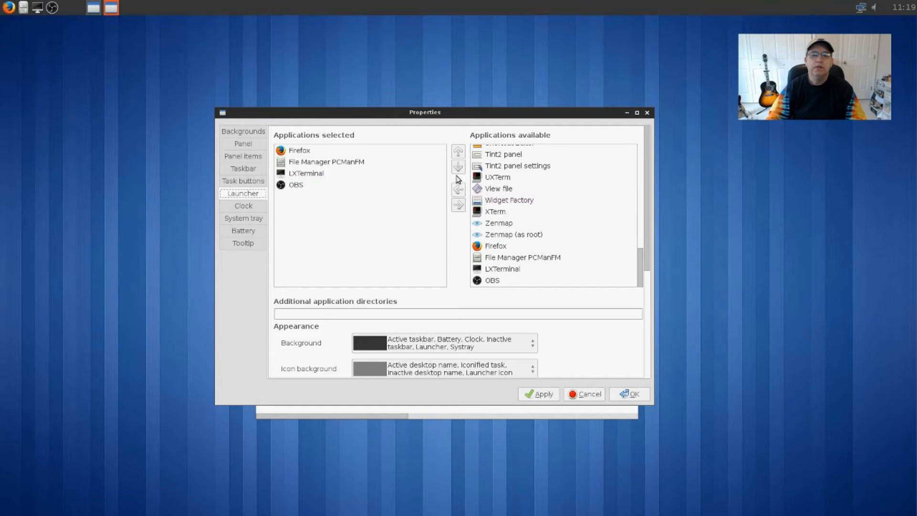
{"action": "mouse_move", "coordinate": [296, 188]}
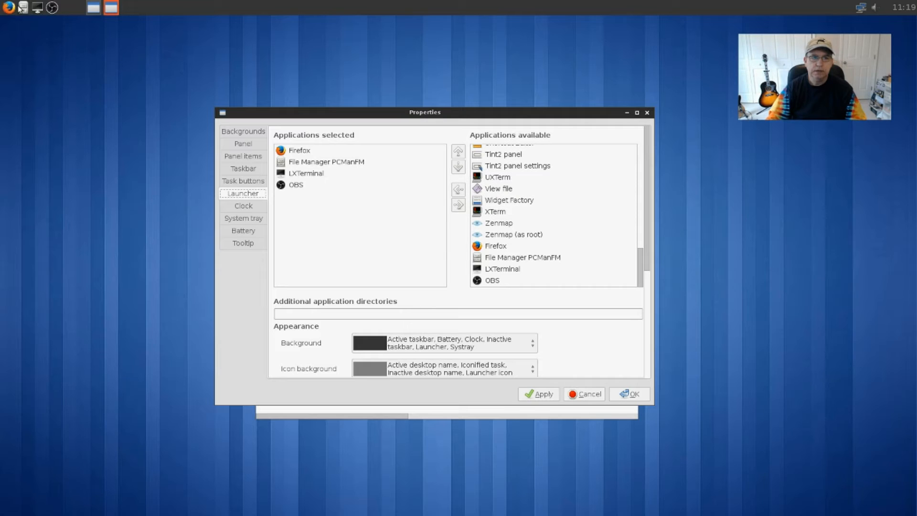
{"action": "mouse_move", "coordinate": [36, 13]}
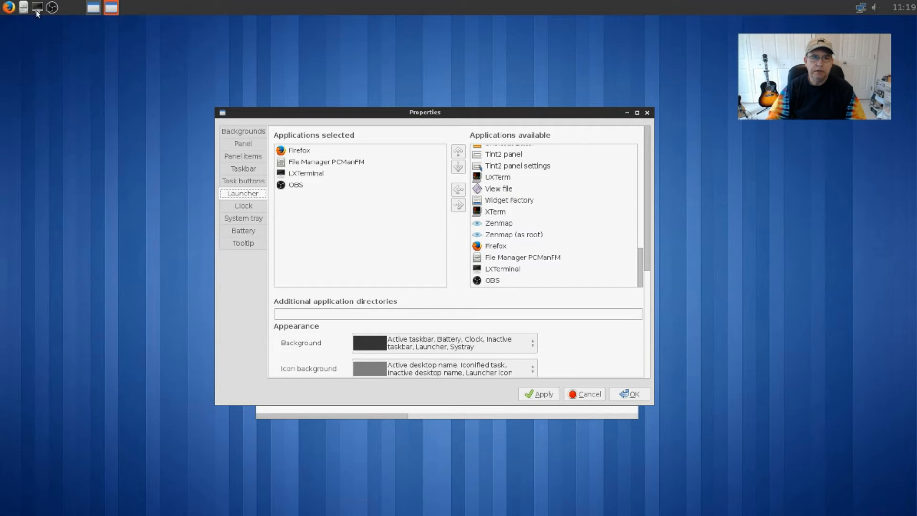
{"action": "mouse_move", "coordinate": [367, 186]}
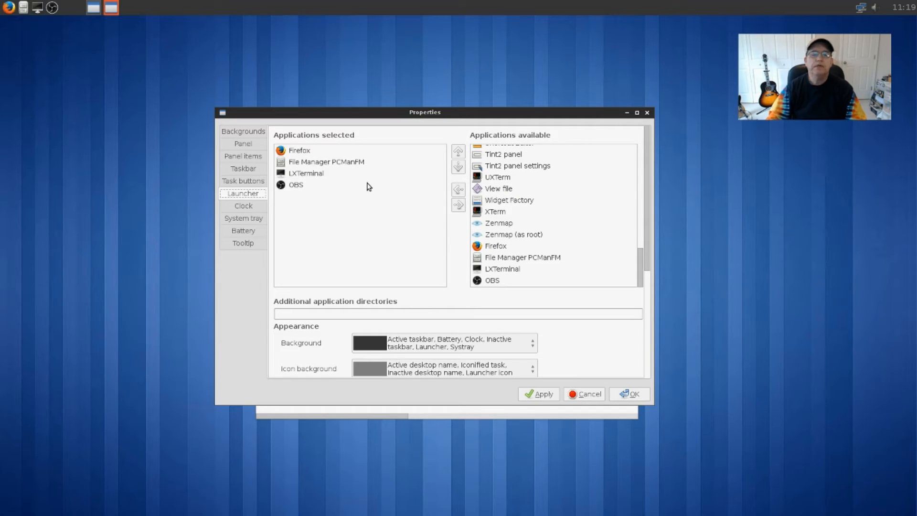
{"action": "mouse_move", "coordinate": [425, 173]}
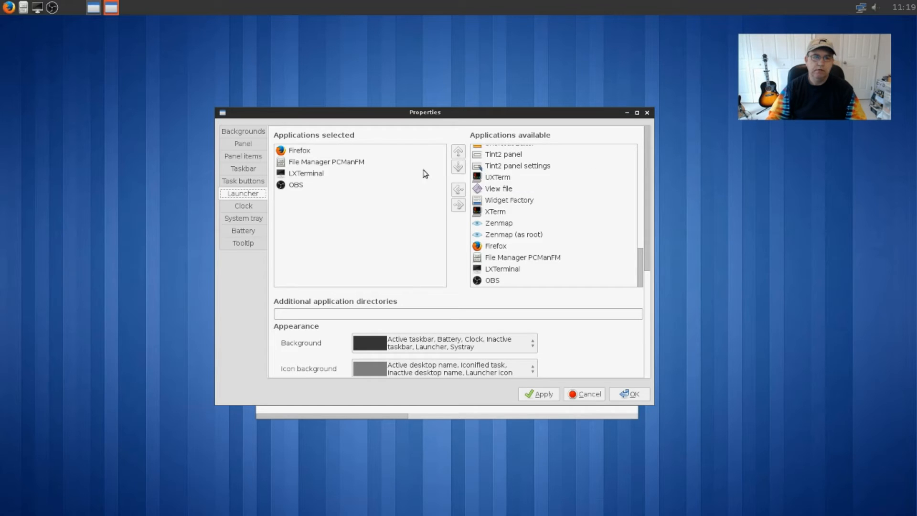
{"action": "mouse_move", "coordinate": [31, 15]}
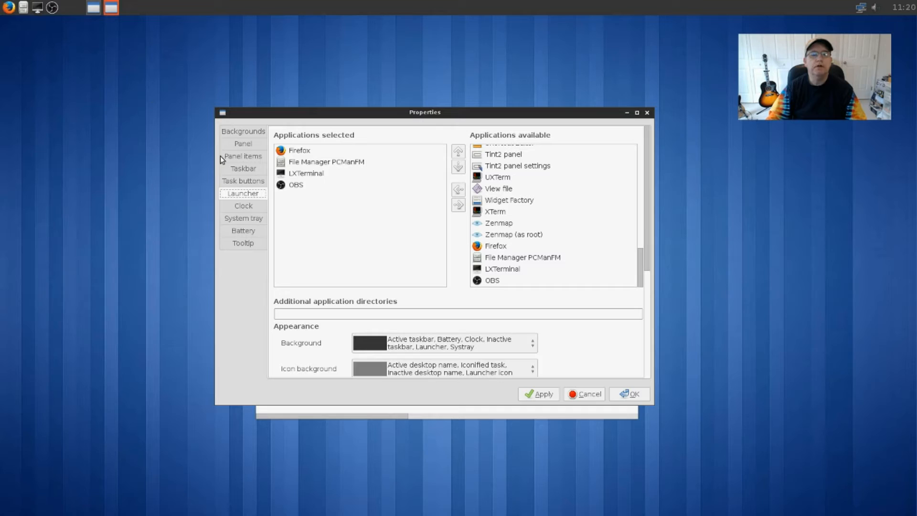
- Move LXTerminal above PCManFM and Firefox to the top of the launcher list
{"action": "left_click", "coordinate": [306, 173]}
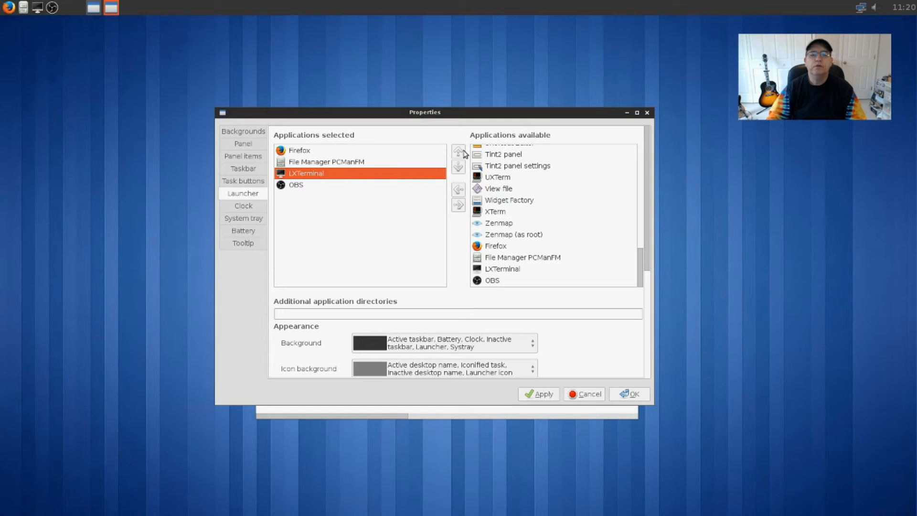
{"action": "left_click", "coordinate": [457, 153]}
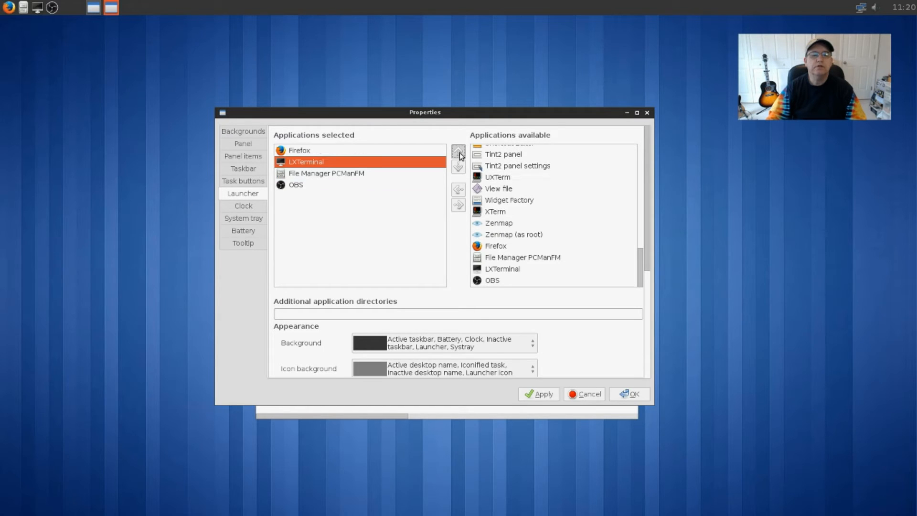
{"action": "left_click", "coordinate": [458, 150]}
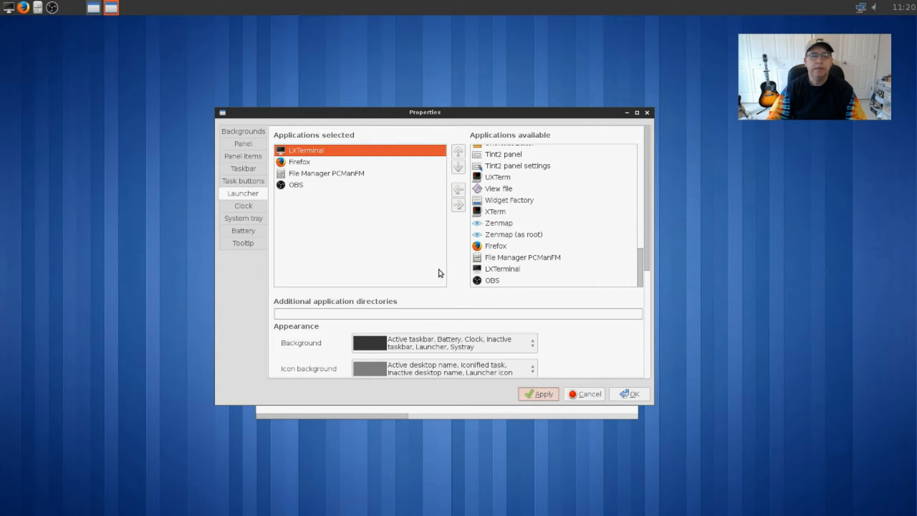
{"action": "mouse_move", "coordinate": [43, 10]}
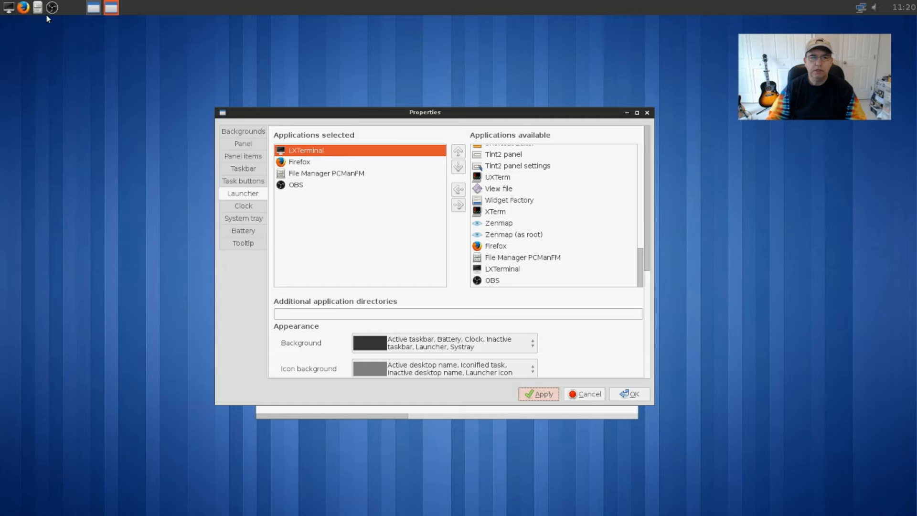
{"action": "mouse_move", "coordinate": [427, 166]}
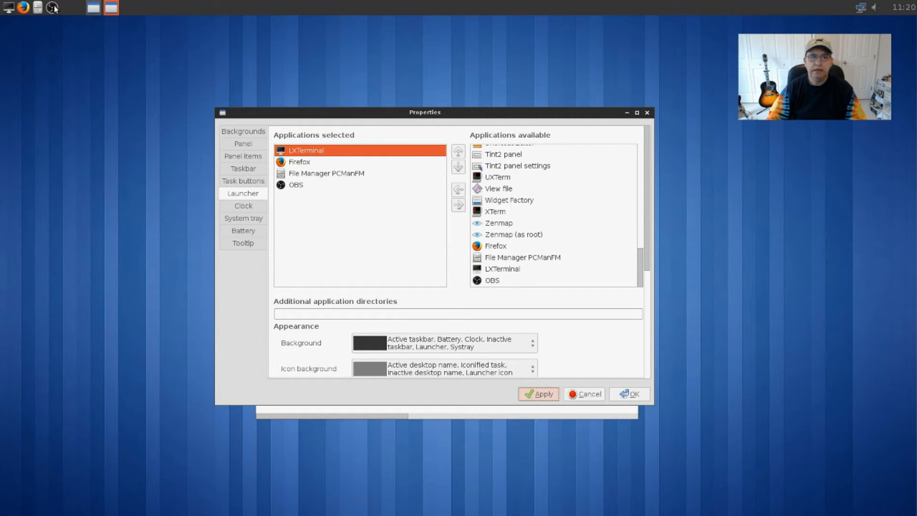
{"action": "mouse_move", "coordinate": [95, 359]}
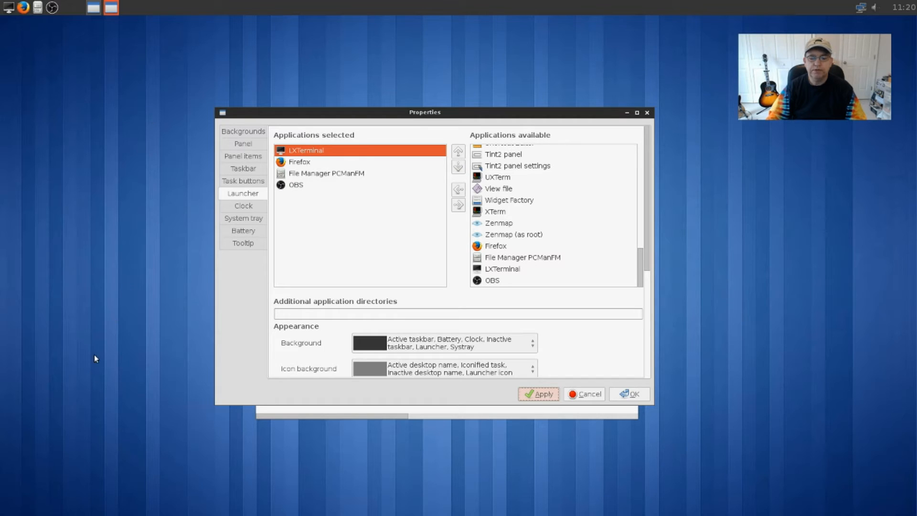
{"action": "mouse_move", "coordinate": [123, 123]}
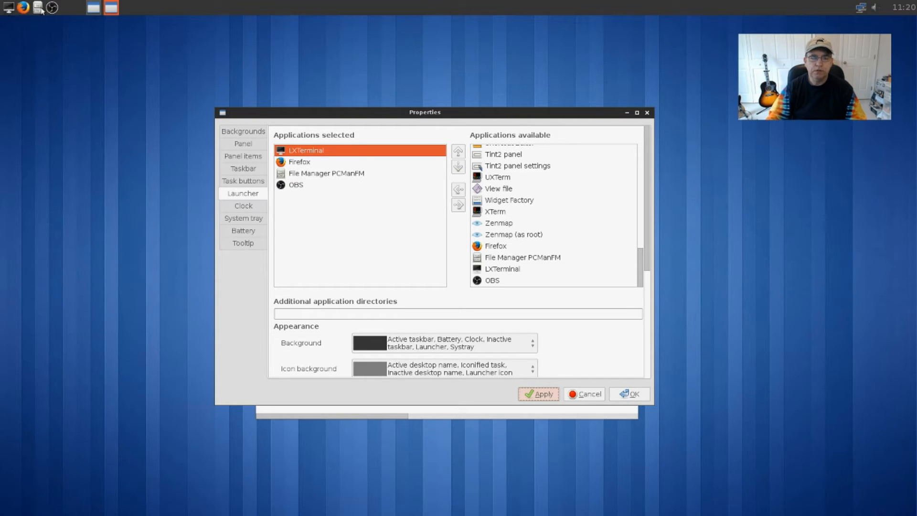
{"action": "mouse_move", "coordinate": [153, 34]}
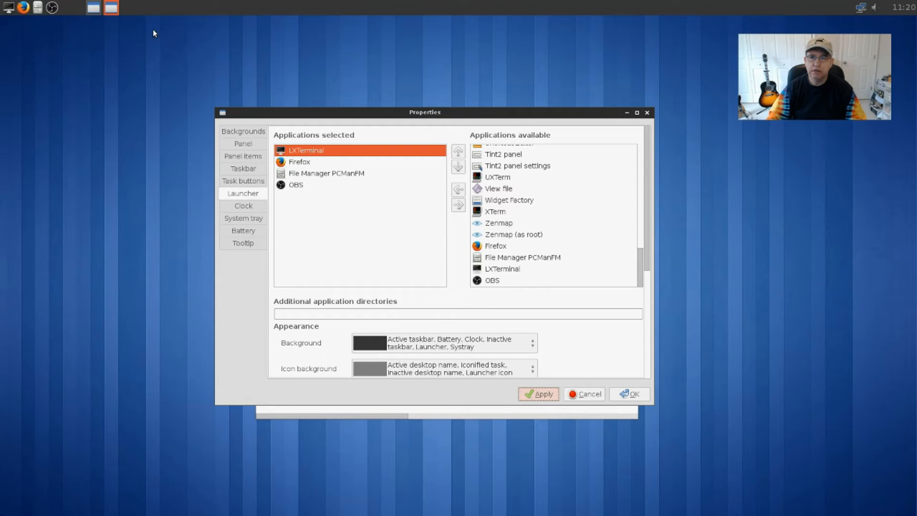
{"action": "mouse_move", "coordinate": [477, 145]}
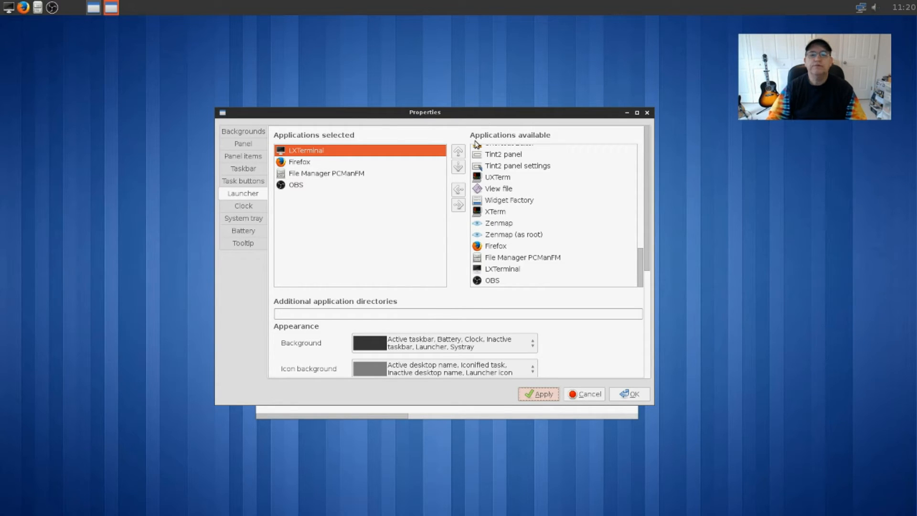
{"action": "mouse_move", "coordinate": [497, 133]}
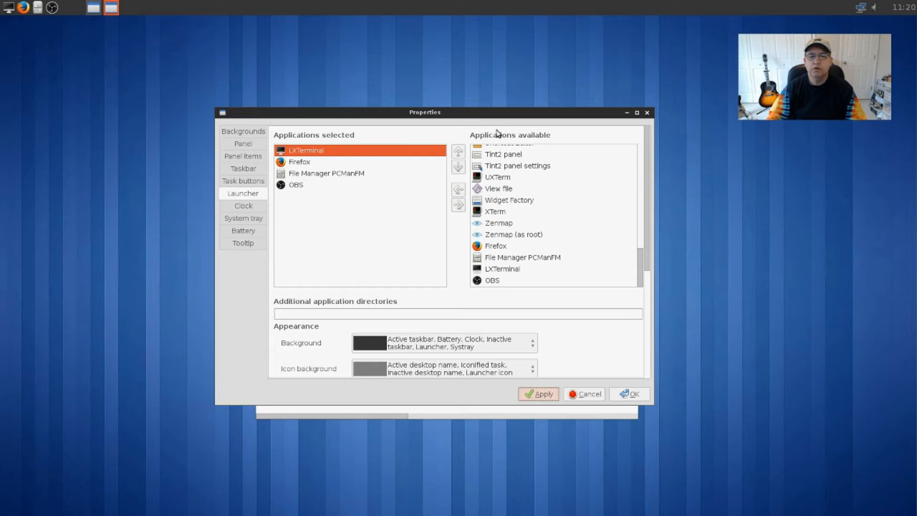
- Add GParted from the available applications to the launcher, after OBS
{"action": "scroll", "scroll_direction": "up", "scroll_amount": 3}
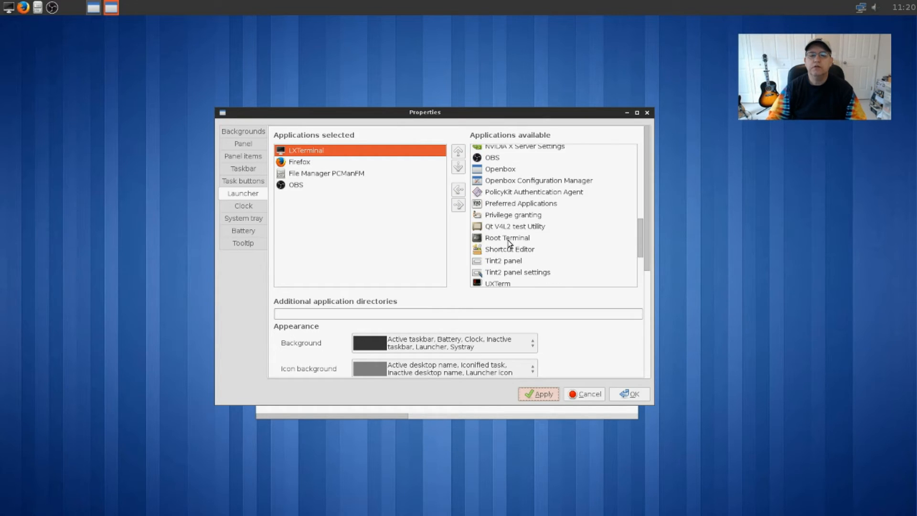
{"action": "scroll", "scroll_direction": "up", "scroll_amount": 3}
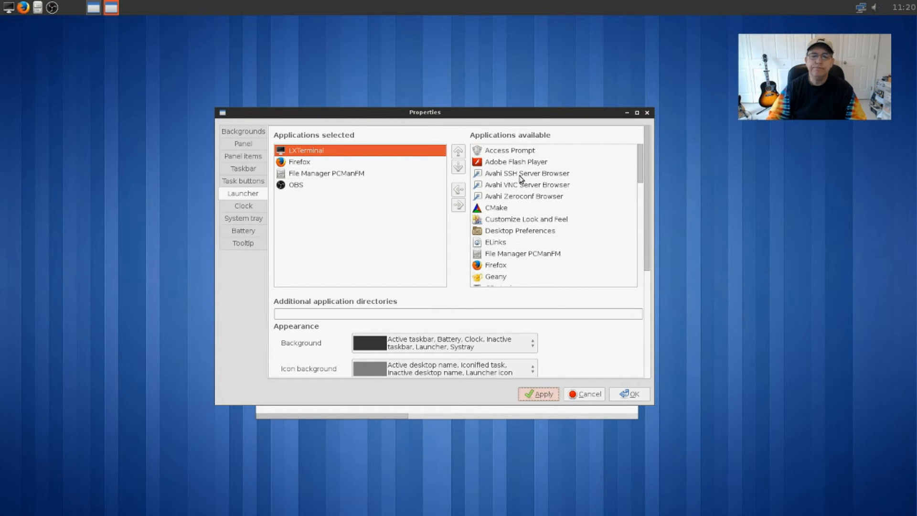
{"action": "mouse_move", "coordinate": [506, 165]}
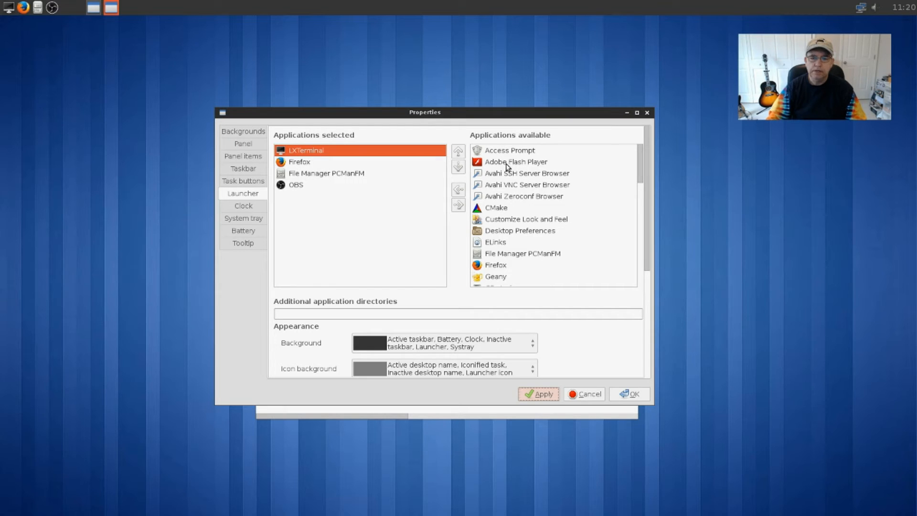
{"action": "mouse_move", "coordinate": [507, 170]}
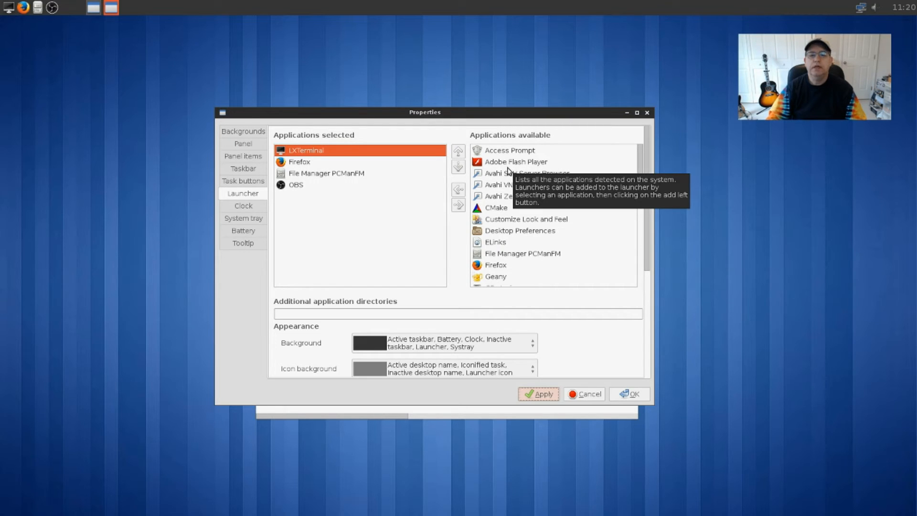
{"action": "mouse_move", "coordinate": [502, 157]}
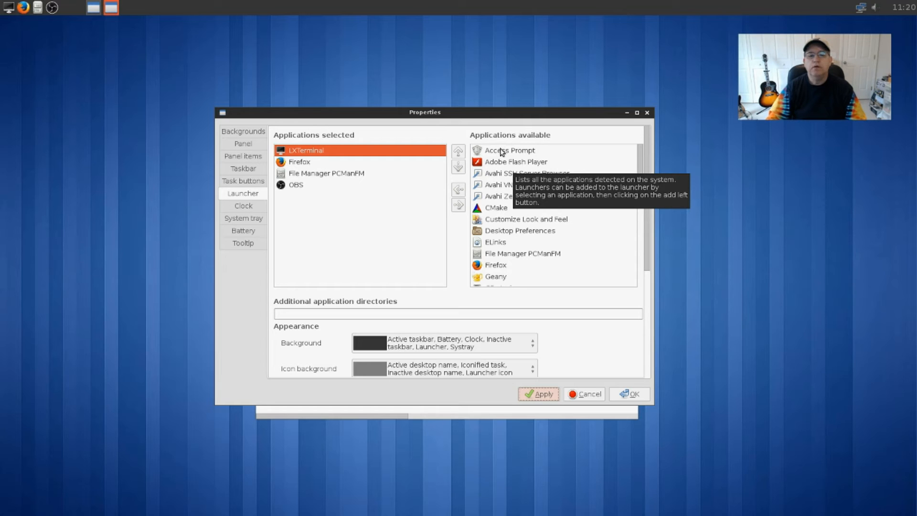
{"action": "mouse_move", "coordinate": [543, 241]}
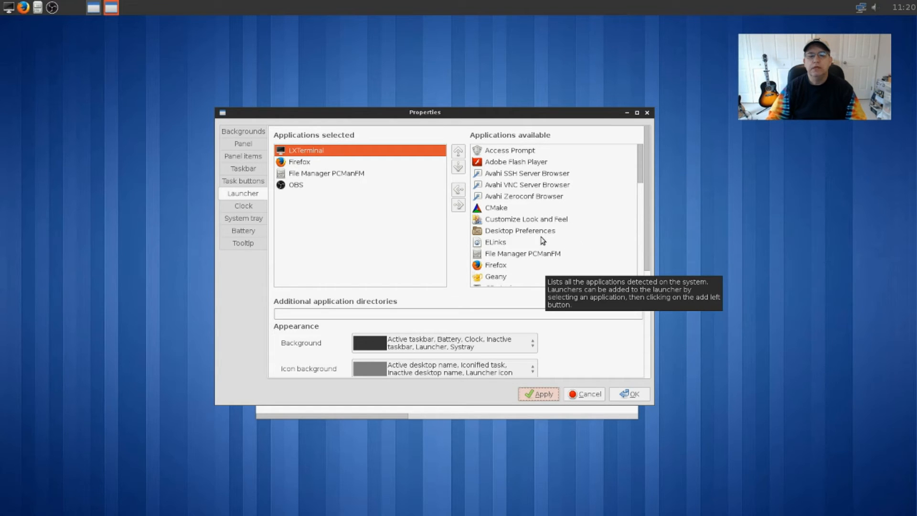
{"action": "scroll", "scroll_direction": "down", "scroll_amount": 3}
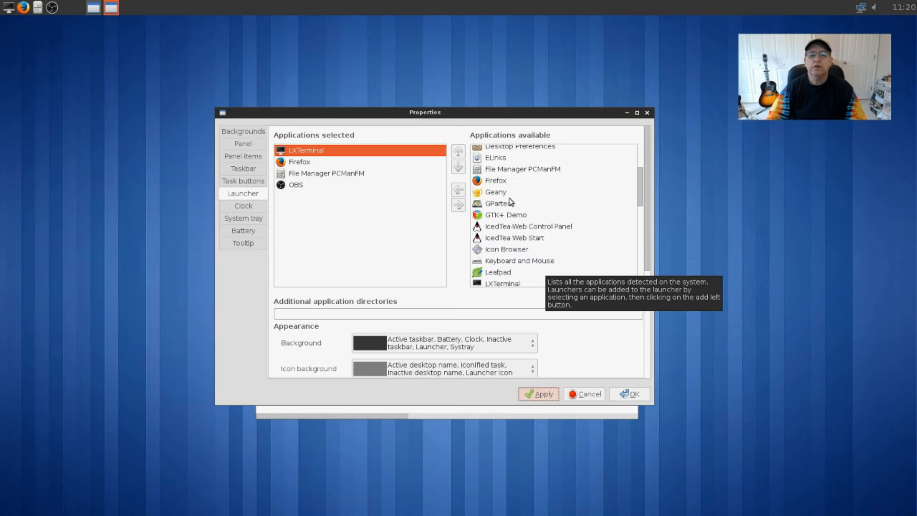
{"action": "left_click", "coordinate": [497, 202]}
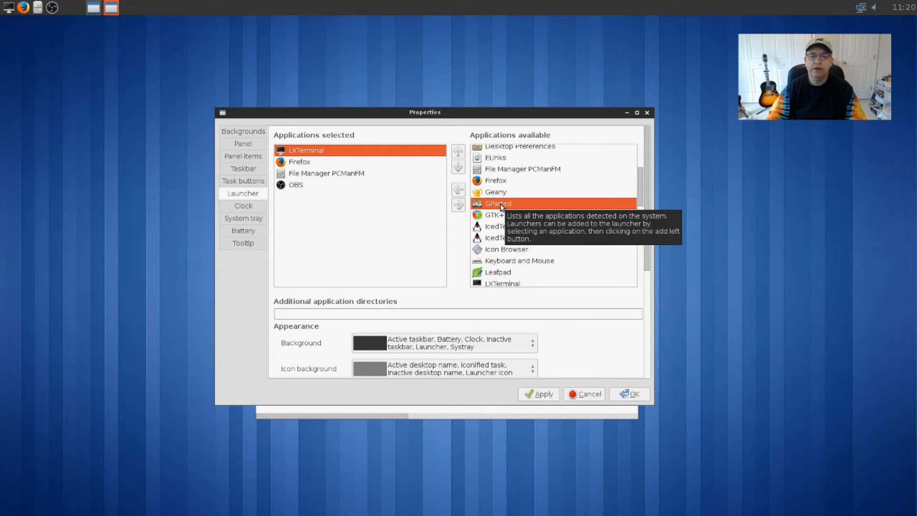
{"action": "mouse_move", "coordinate": [453, 185]}
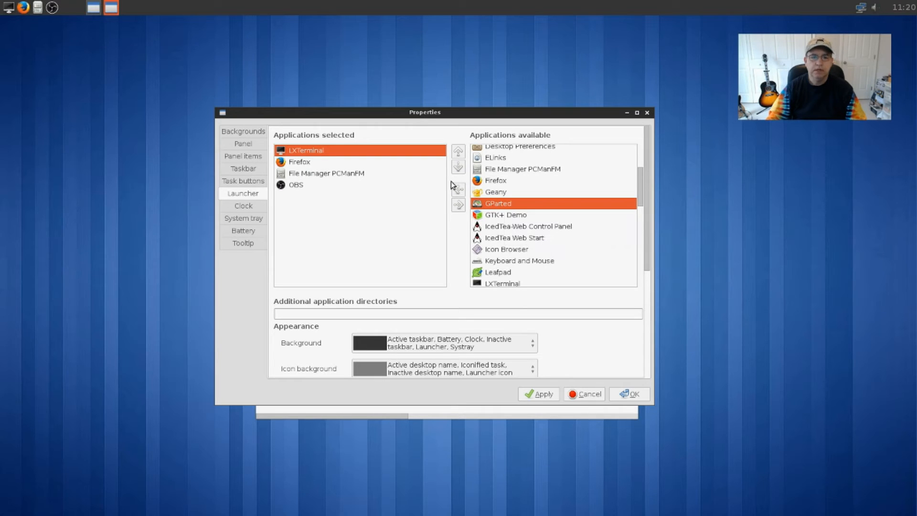
{"action": "mouse_move", "coordinate": [446, 205]}
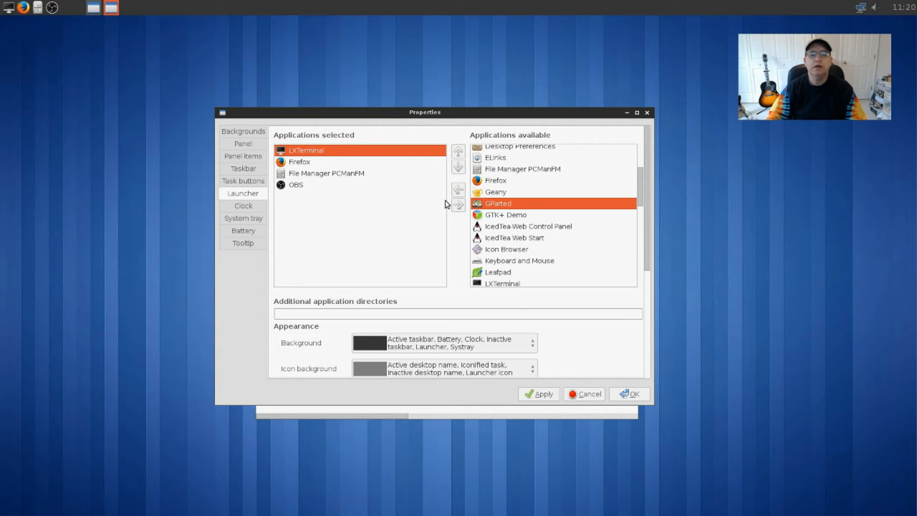
{"action": "left_click", "coordinate": [457, 203]}
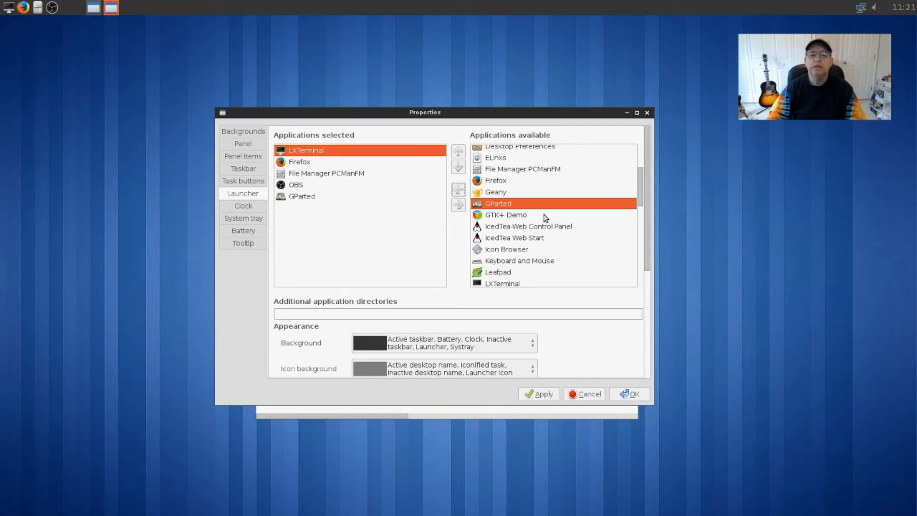
- Add Leafpad to the launcher and browse the available list toward NVIDIA X Server Settings
{"action": "scroll", "scroll_direction": "down", "scroll_amount": 3}
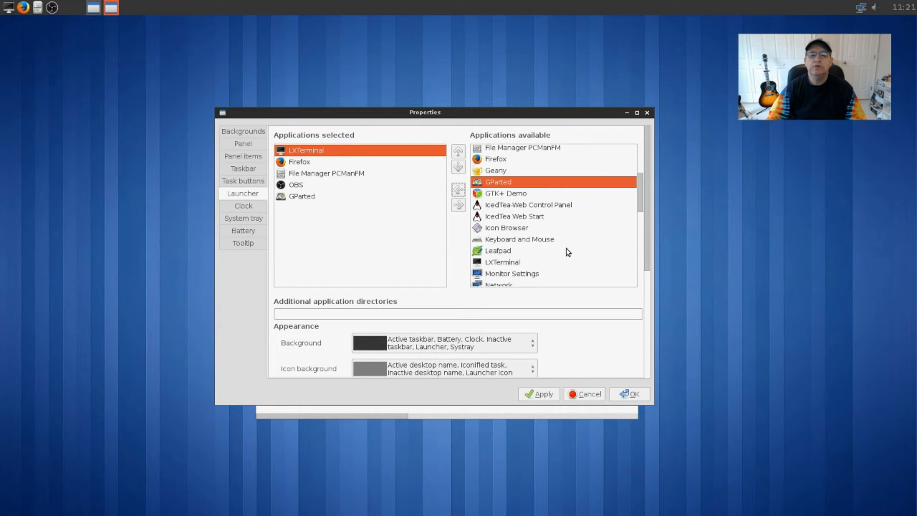
{"action": "left_click", "coordinate": [498, 250]}
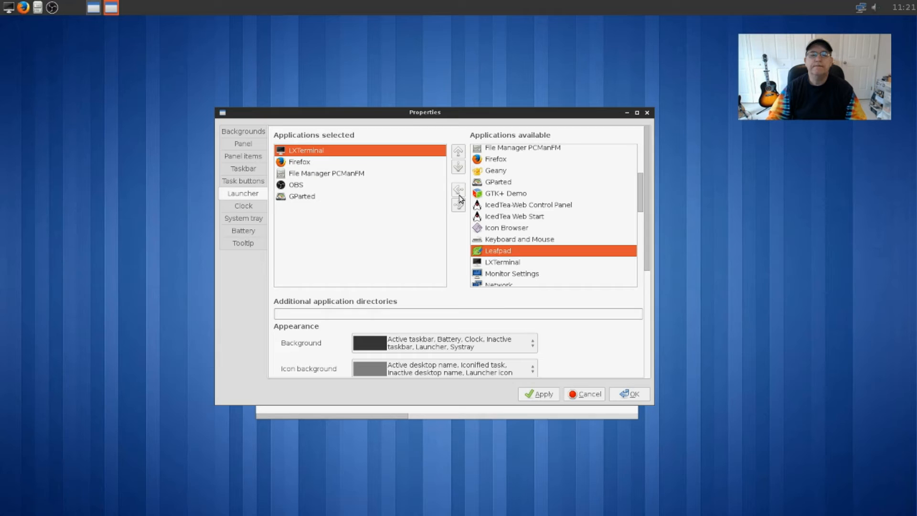
{"action": "left_click", "coordinate": [458, 189]}
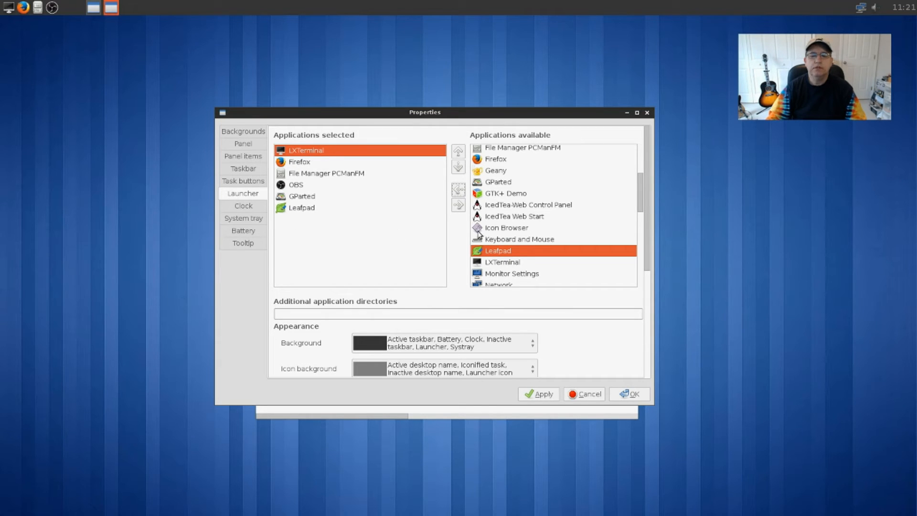
{"action": "scroll", "scroll_direction": "down", "scroll_amount": 3}
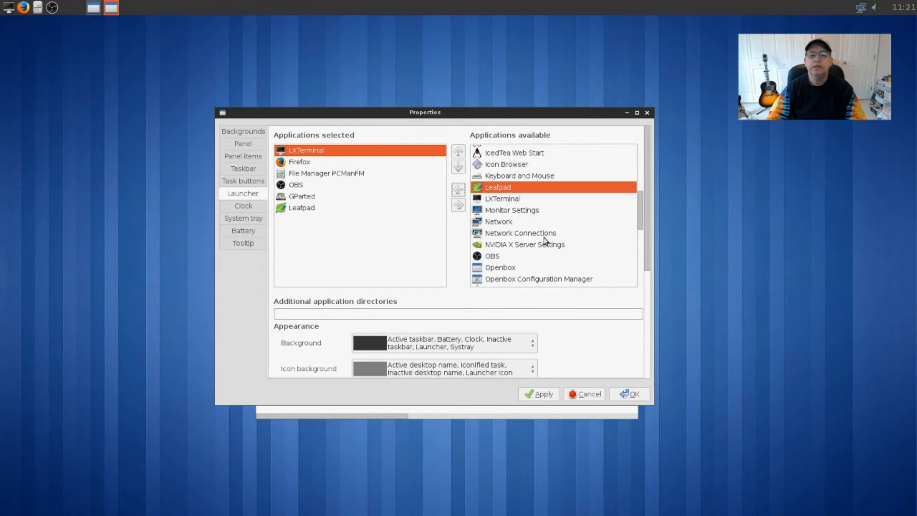
{"action": "mouse_move", "coordinate": [516, 258]}
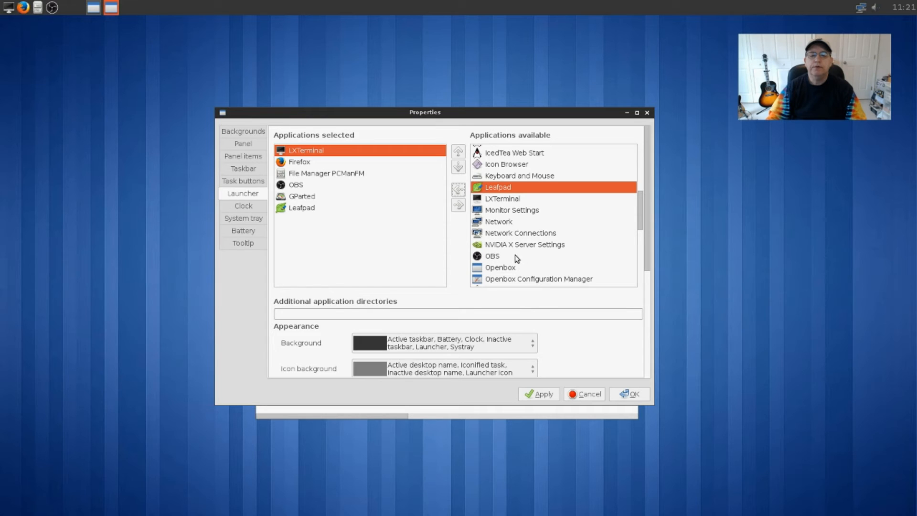
{"action": "scroll", "scroll_direction": "down", "scroll_amount": 3}
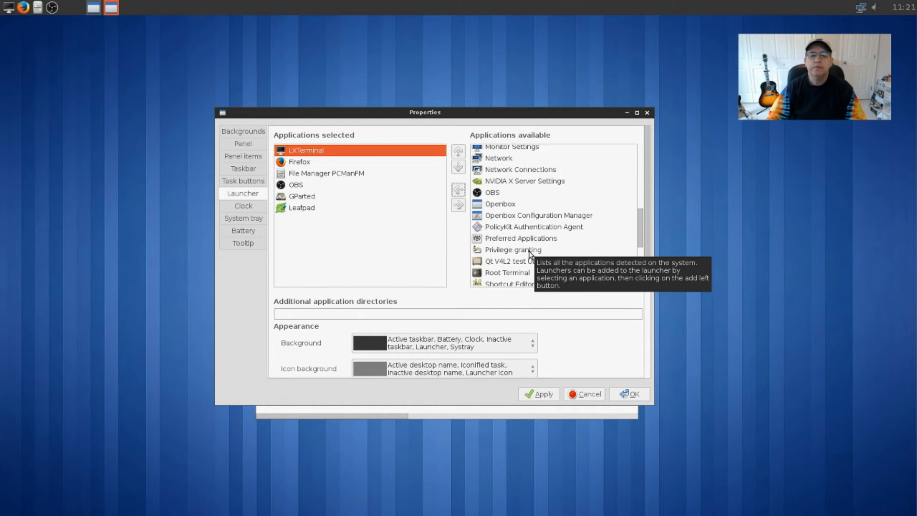
{"action": "scroll", "scroll_direction": "down", "scroll_amount": 3}
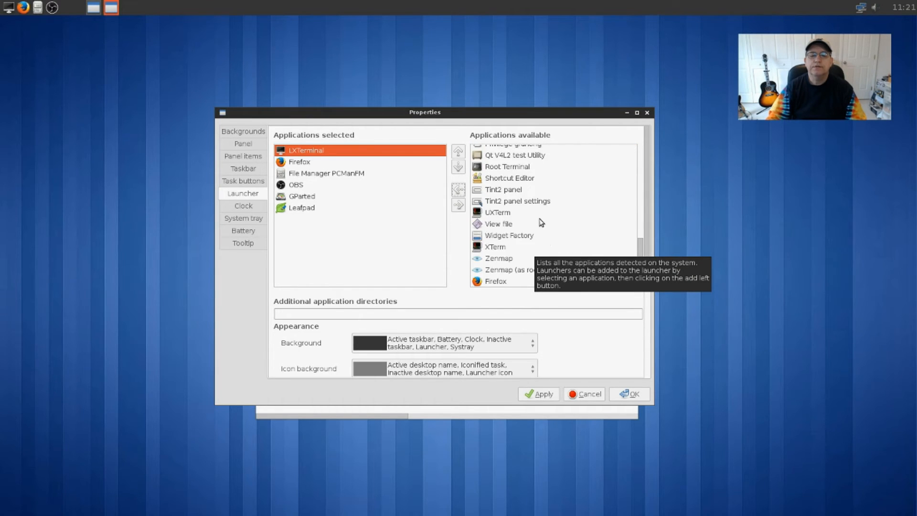
{"action": "scroll", "scroll_direction": "down", "scroll_amount": 3}
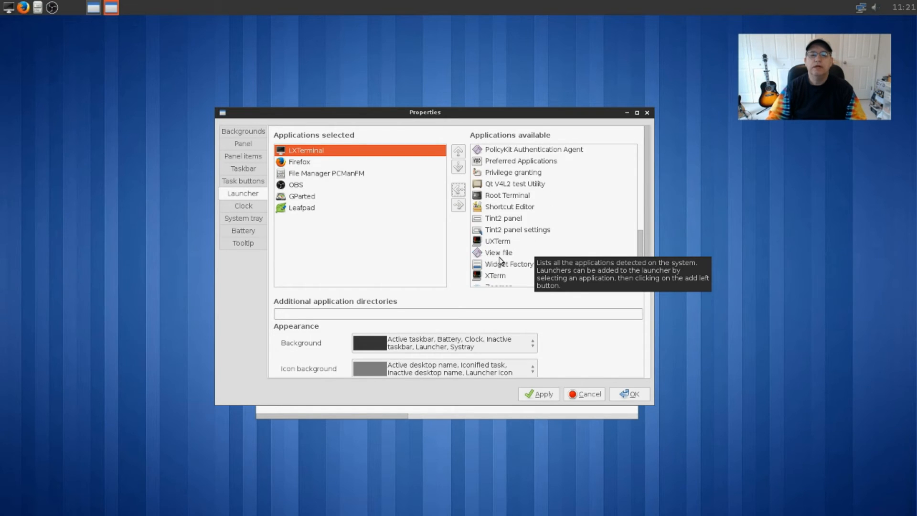
{"action": "scroll", "scroll_direction": "up", "scroll_amount": 3}
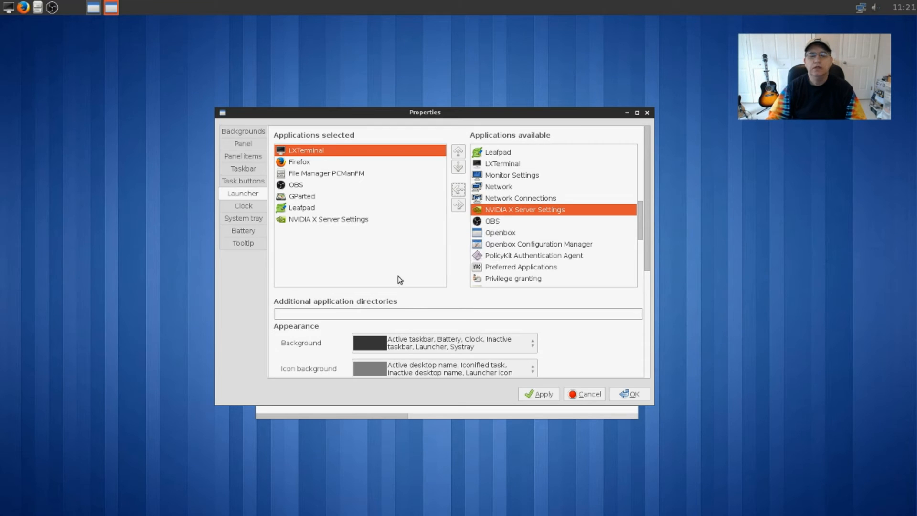
{"action": "mouse_move", "coordinate": [385, 207]}
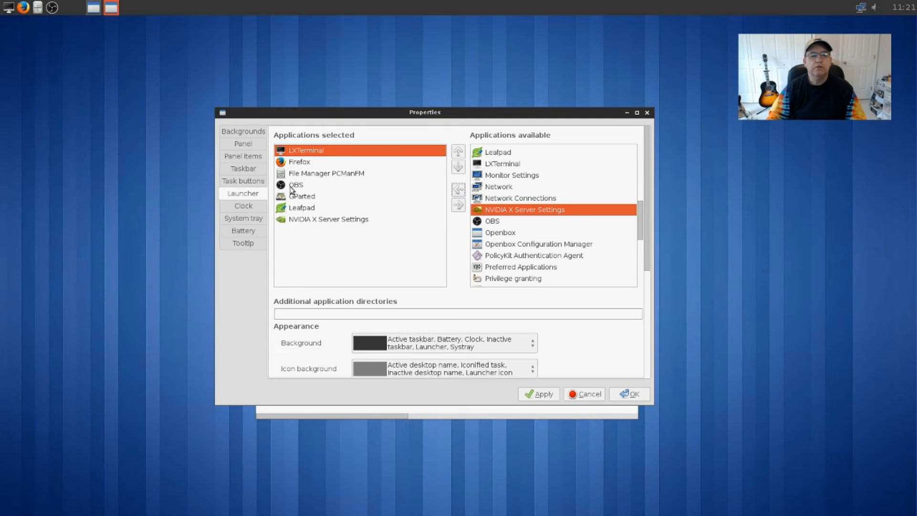
{"action": "mouse_move", "coordinate": [350, 175]}
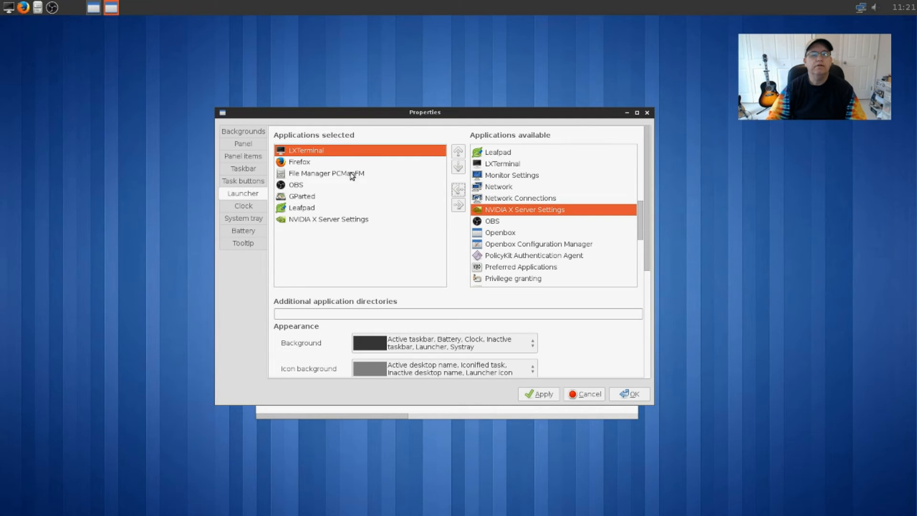
- Move PCManFM to the top of the launcher list and keep GParted below OBS
{"action": "left_click", "coordinate": [327, 173]}
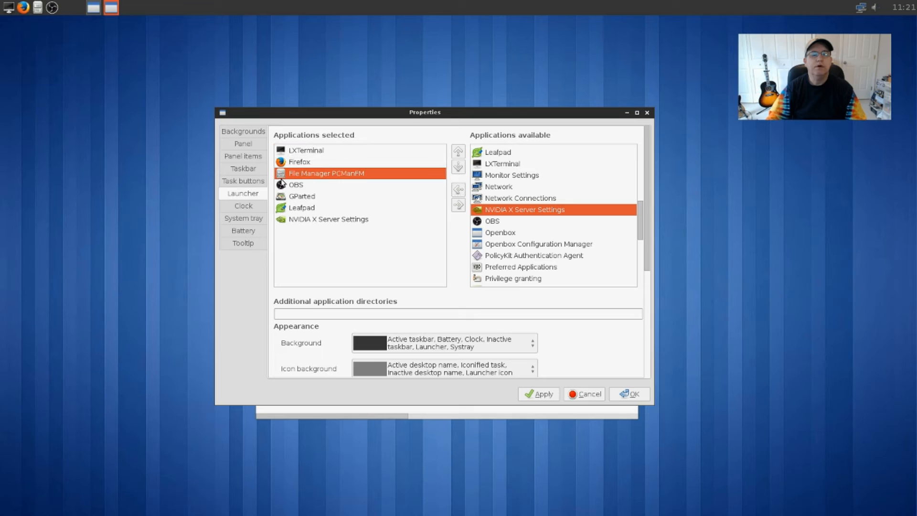
{"action": "left_click", "coordinate": [457, 151]}
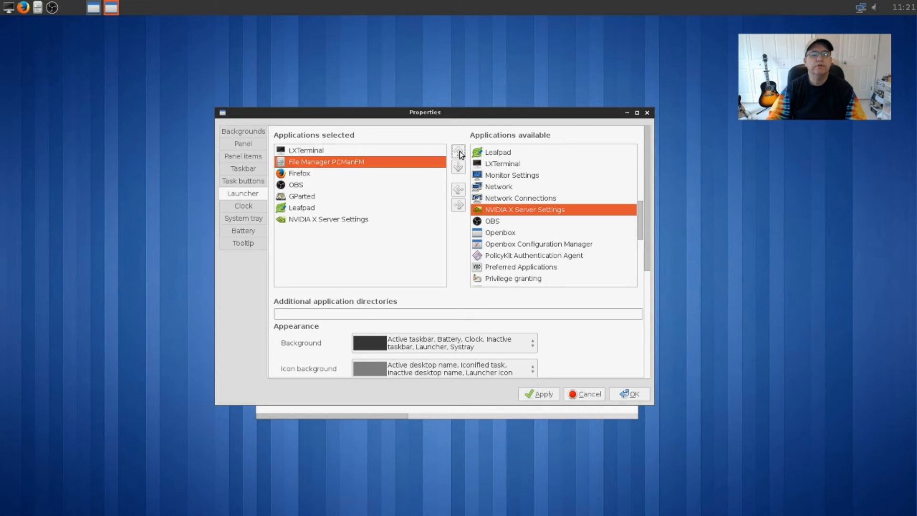
{"action": "left_click", "coordinate": [458, 150]}
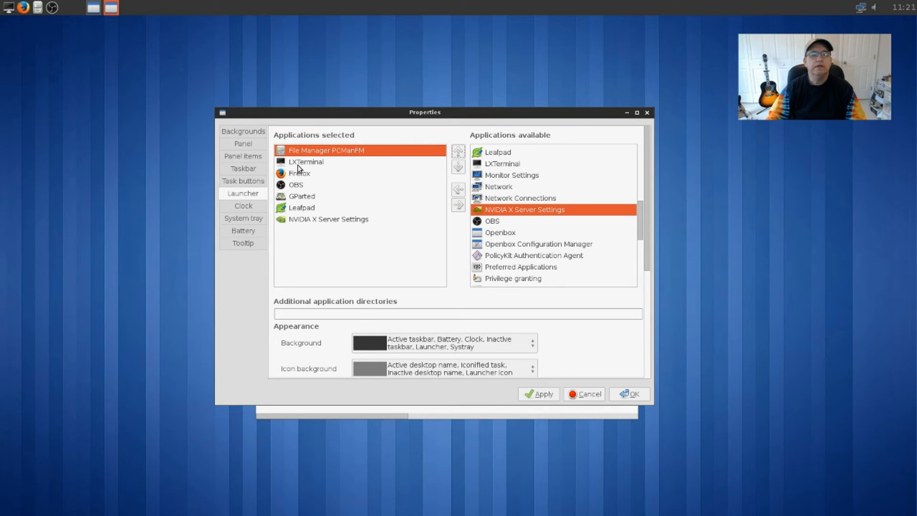
{"action": "mouse_move", "coordinate": [343, 194]}
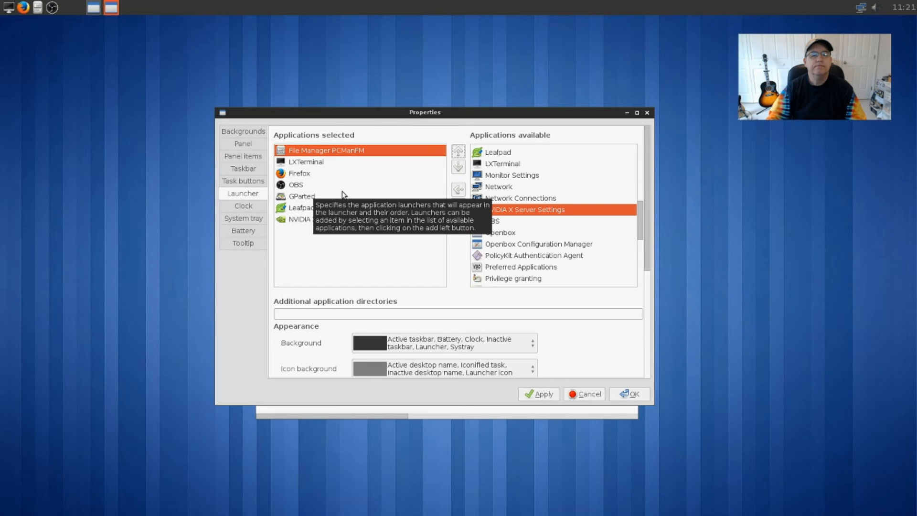
{"action": "mouse_move", "coordinate": [304, 189]}
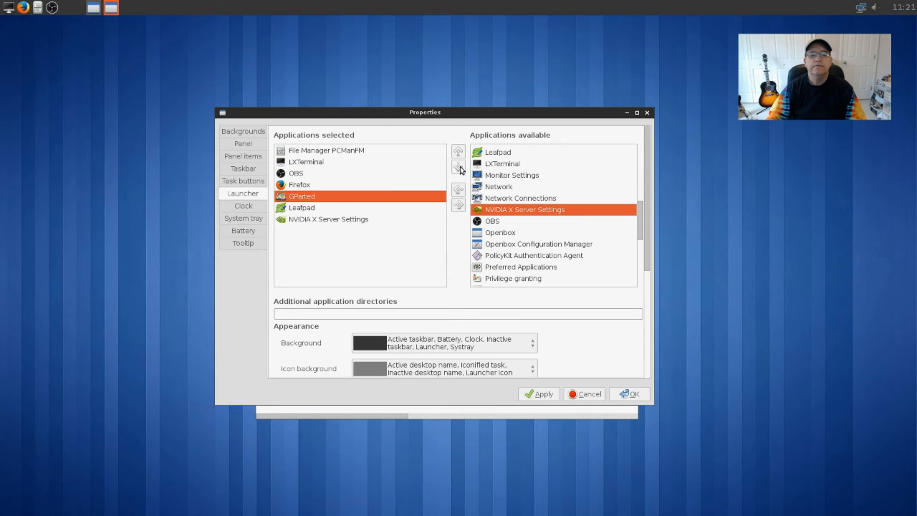
{"action": "left_click", "coordinate": [457, 151]}
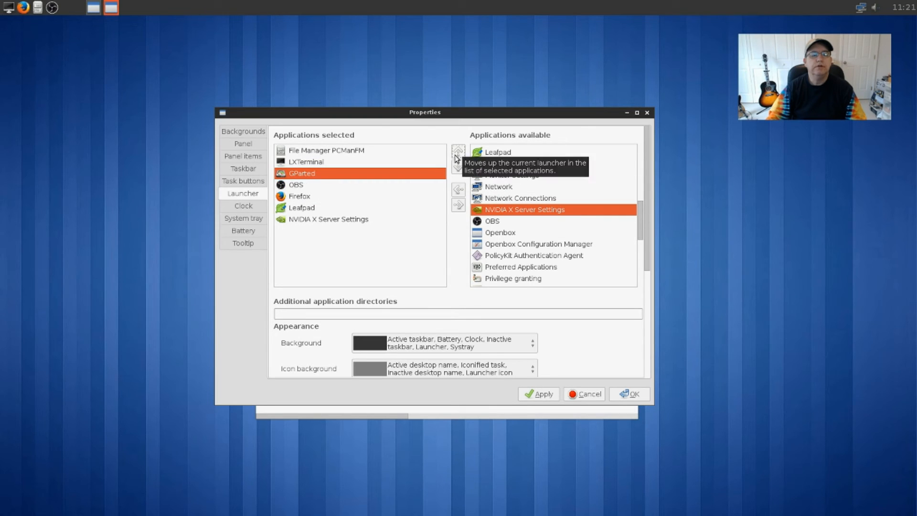
{"action": "left_click", "coordinate": [458, 166]}
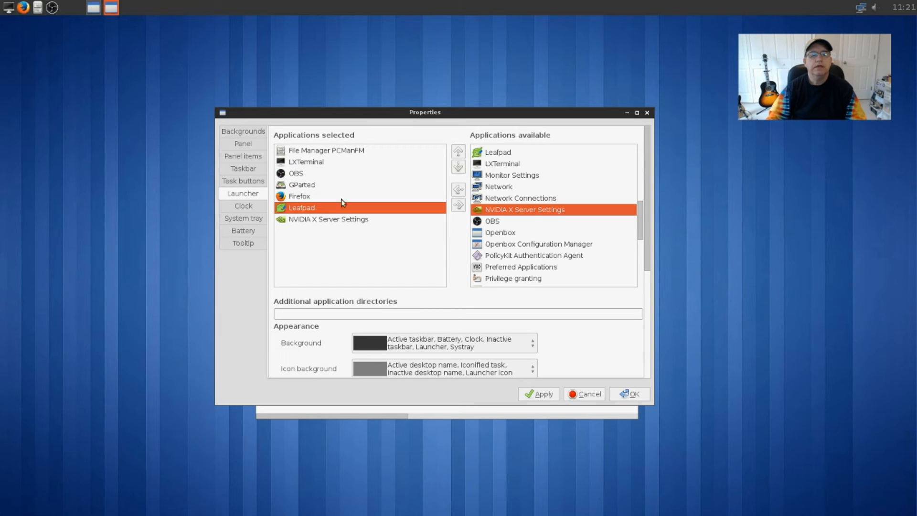
- Move Leafpad and NVIDIA X Server Settings above Firefox and save with OK
{"action": "left_click", "coordinate": [458, 165]}
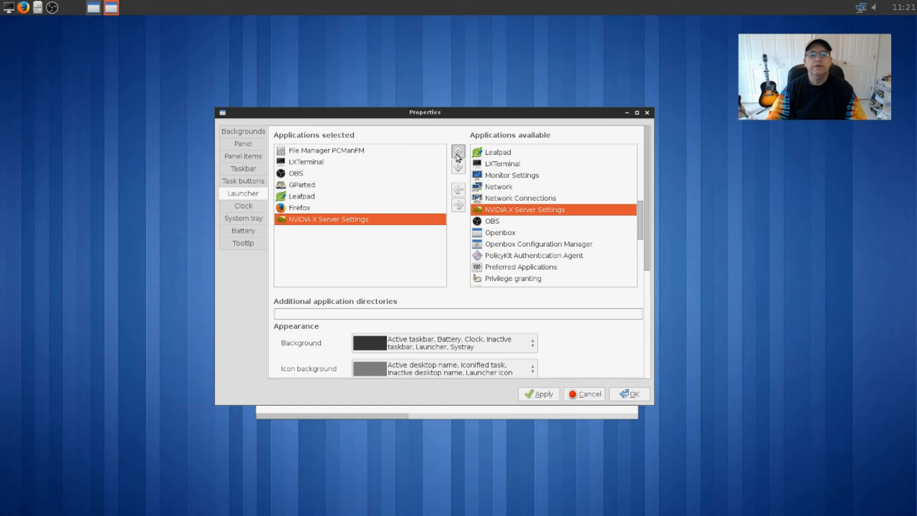
{"action": "left_click", "coordinate": [458, 152]}
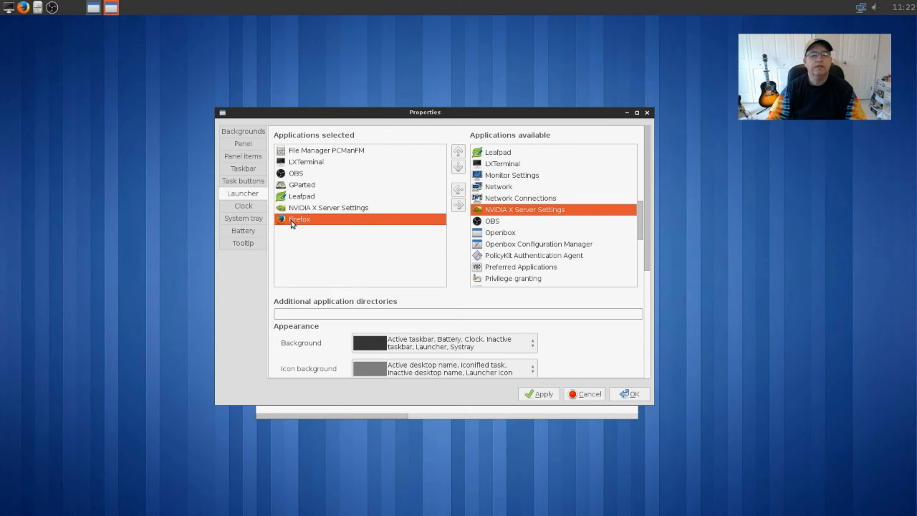
{"action": "mouse_move", "coordinate": [301, 133]}
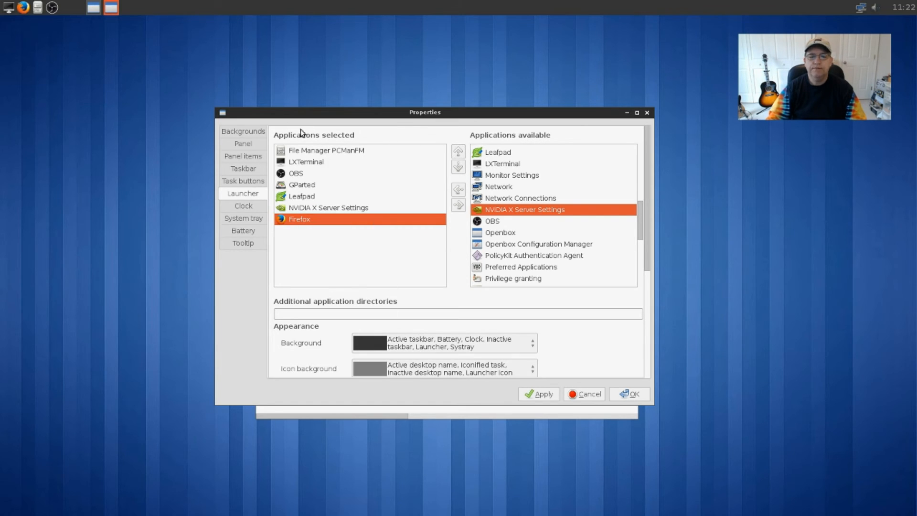
{"action": "mouse_move", "coordinate": [285, 218]}
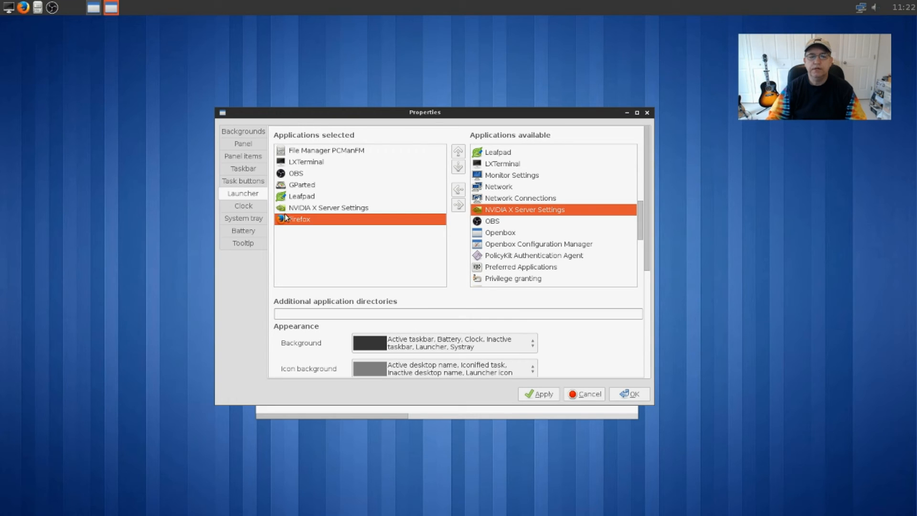
{"action": "mouse_move", "coordinate": [314, 200]}
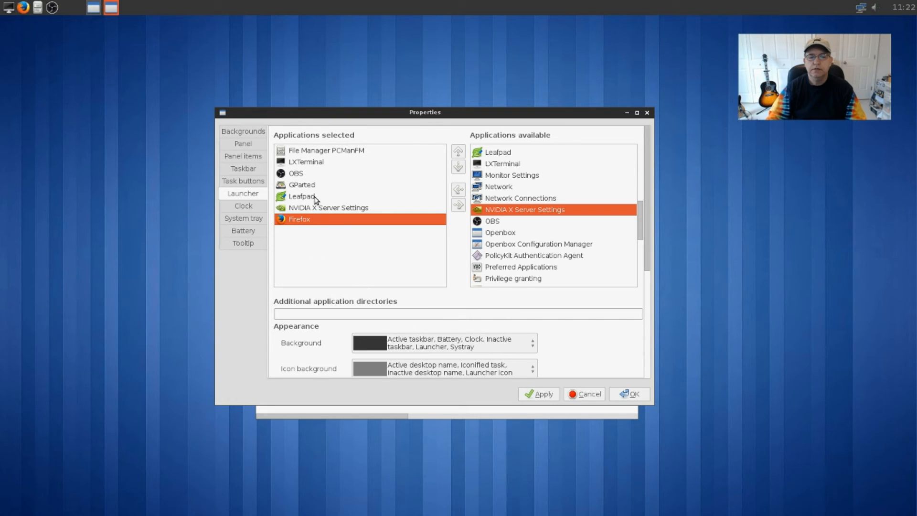
{"action": "left_click", "coordinate": [539, 394]}
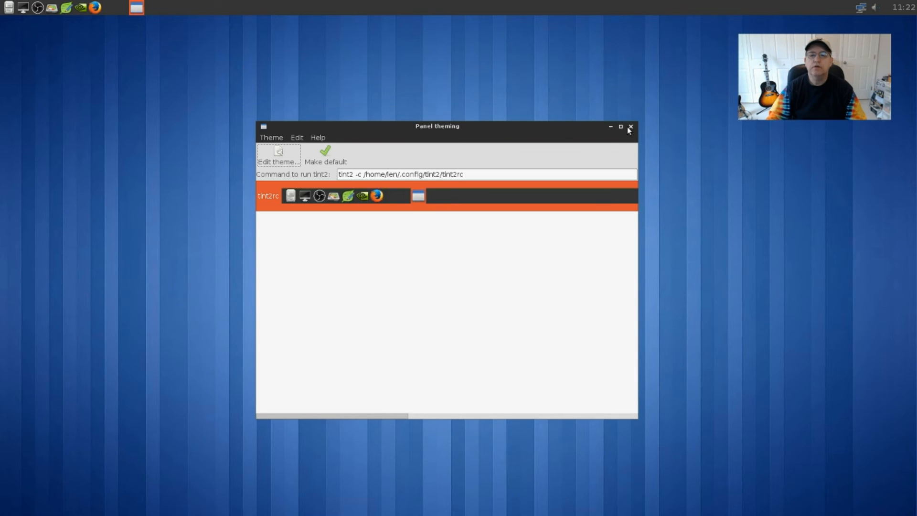
- Close the Panel theming window, leaving the panel with seven reordered launcher icons
{"action": "left_click", "coordinate": [631, 126]}
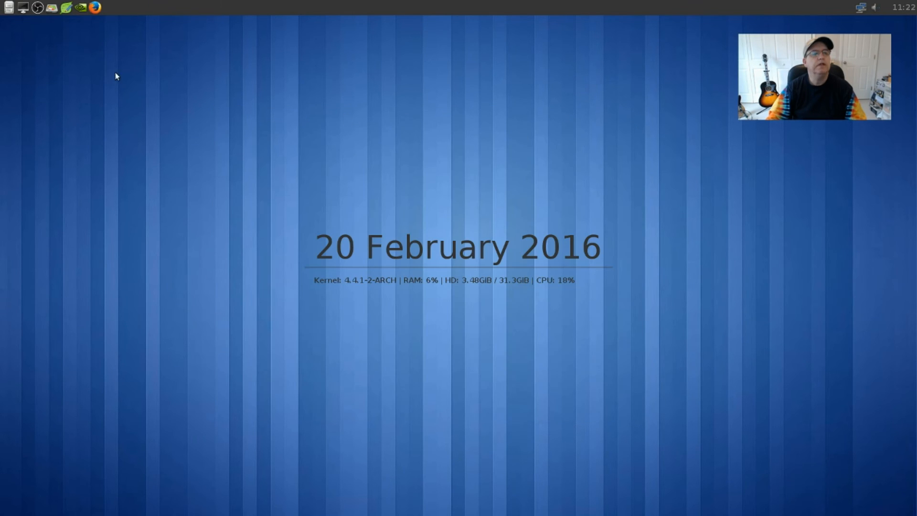
{"action": "mouse_move", "coordinate": [17, 23]}
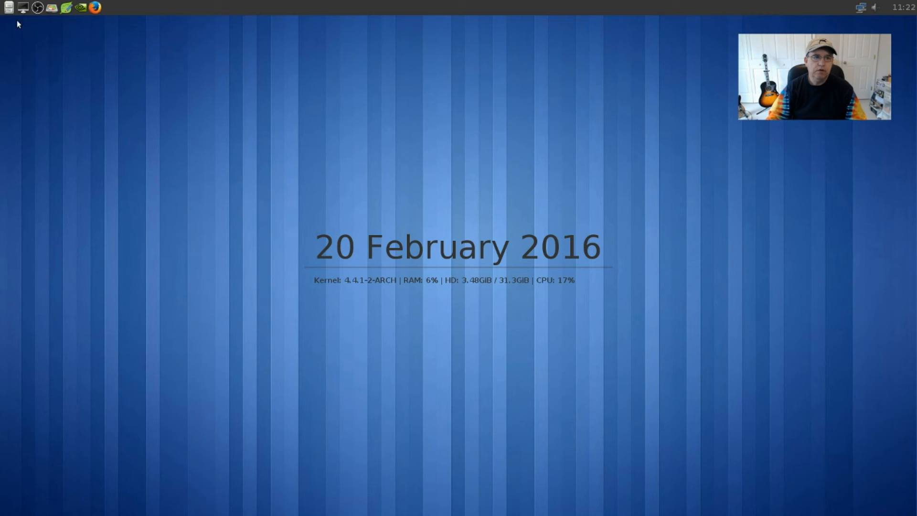
{"action": "mouse_move", "coordinate": [150, 63]}
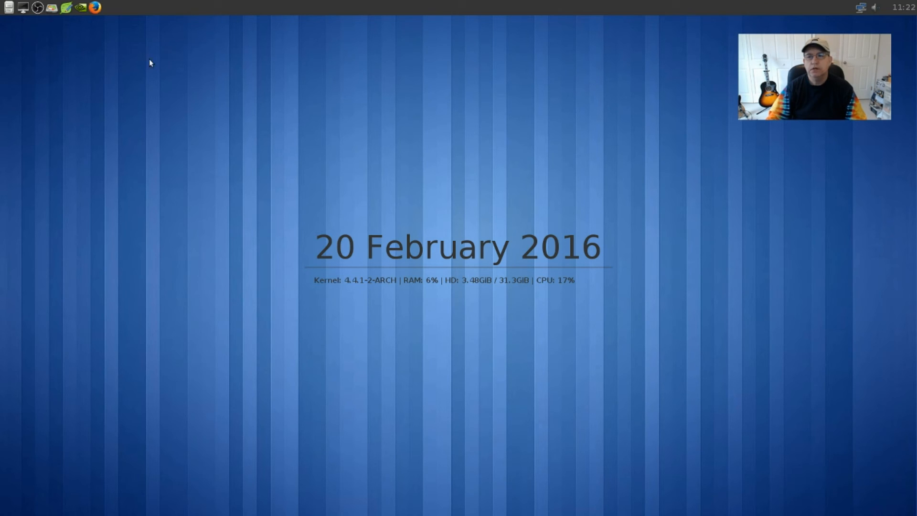
{"action": "mouse_move", "coordinate": [79, 14]}
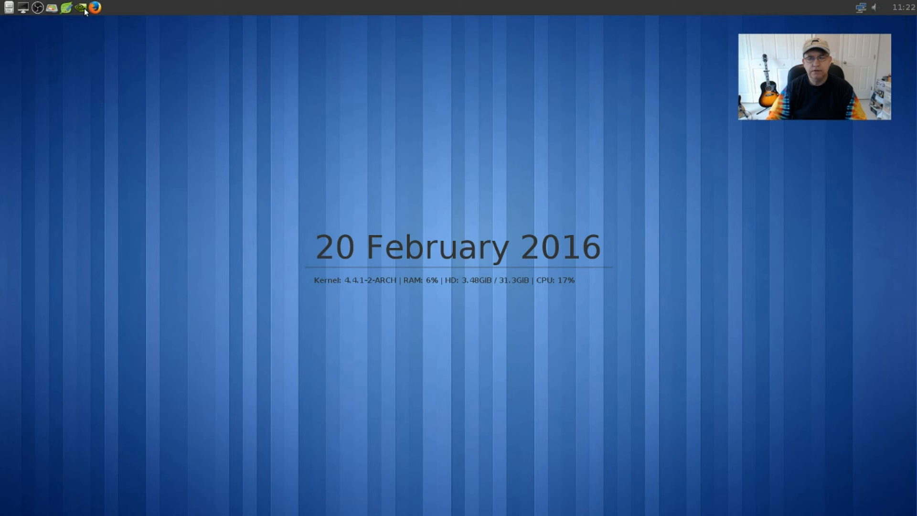
{"action": "mouse_move", "coordinate": [262, 91]}
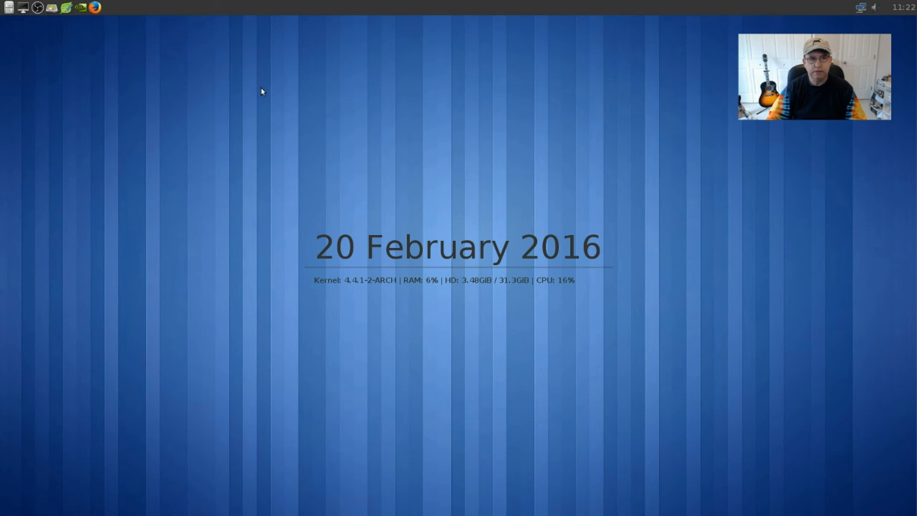
{"action": "mouse_move", "coordinate": [578, 110]}
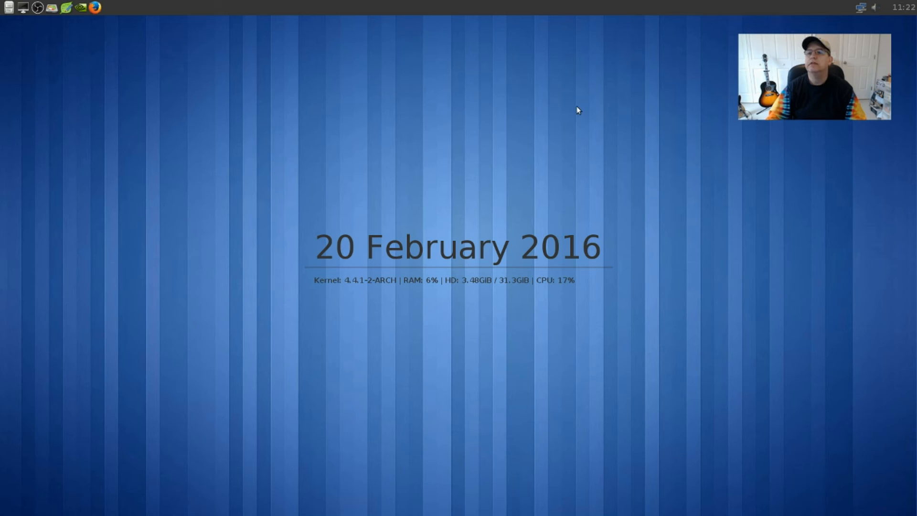
{"action": "mouse_move", "coordinate": [165, 186]}
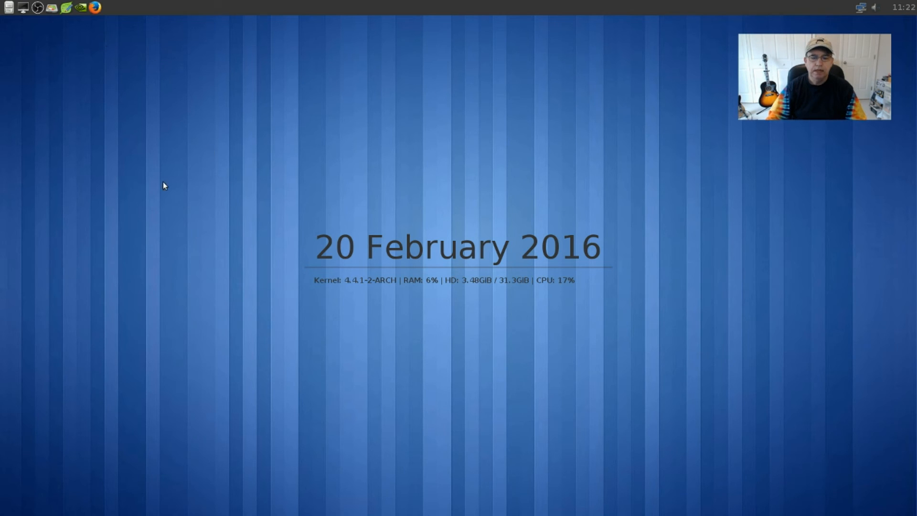
{"action": "mouse_move", "coordinate": [509, 157]}
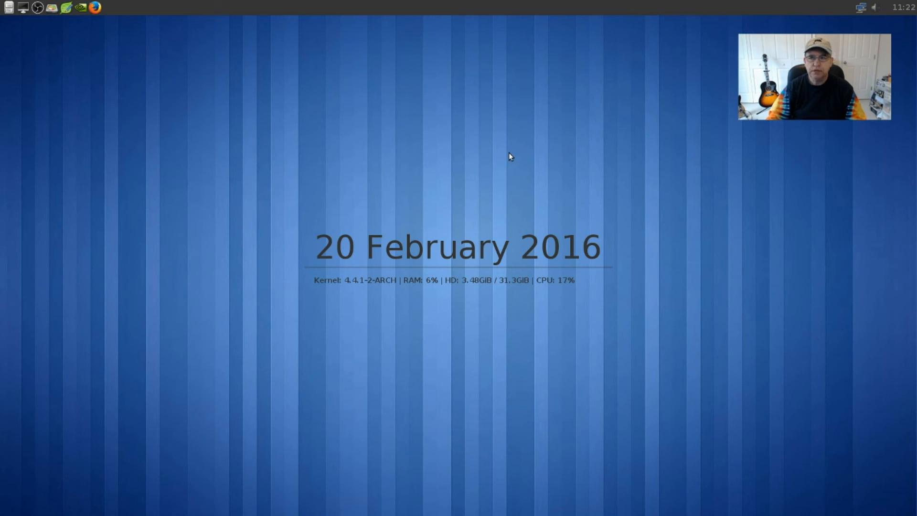
- Launch PCManFM from the desktop menu and open Pacbang-Start-Manual from the home folder
{"action": "right_click", "coordinate": [510, 155]}
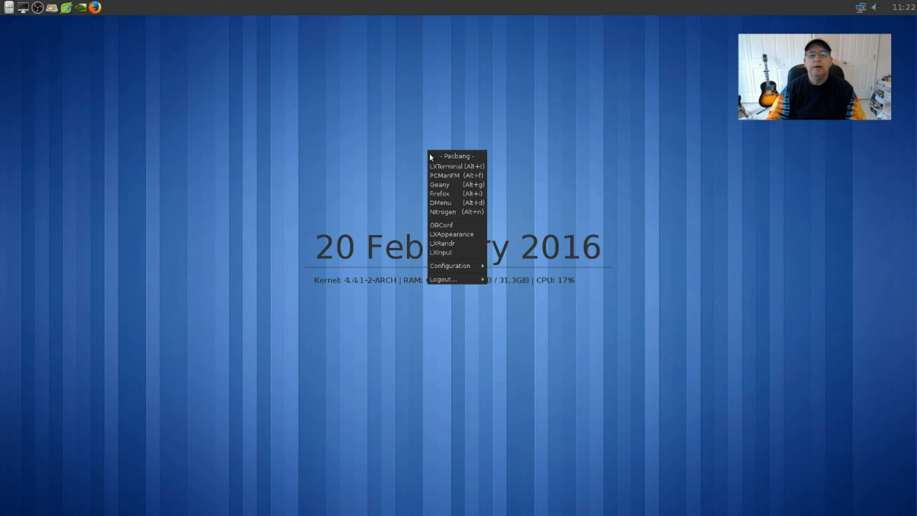
{"action": "left_click", "coordinate": [446, 176]}
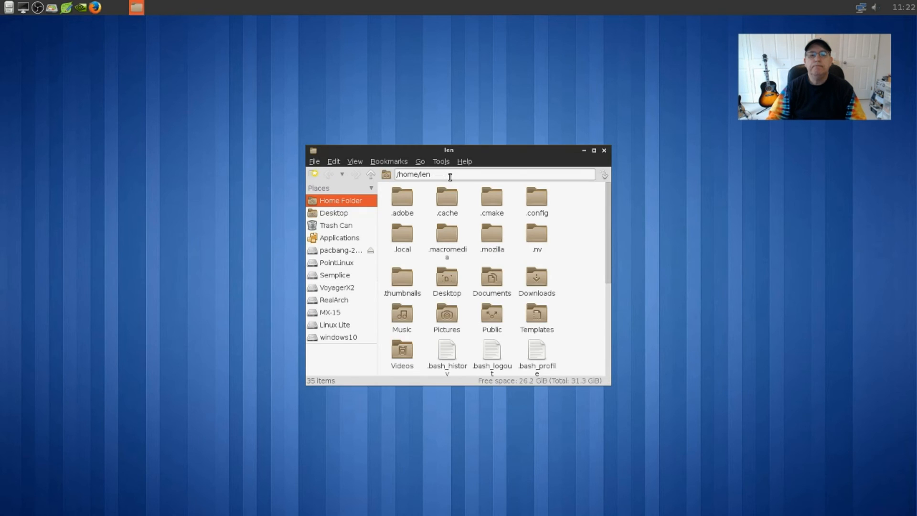
{"action": "mouse_move", "coordinate": [446, 266]}
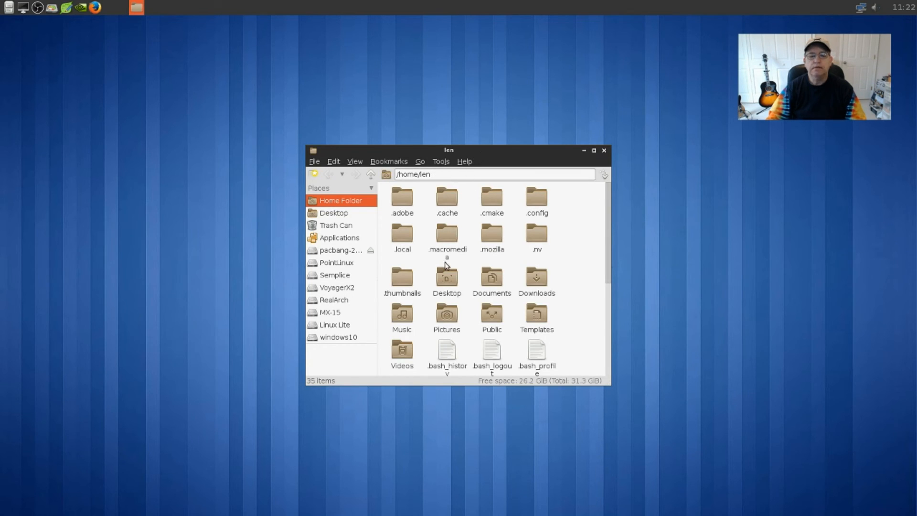
{"action": "scroll", "scroll_direction": "down", "scroll_amount": 3}
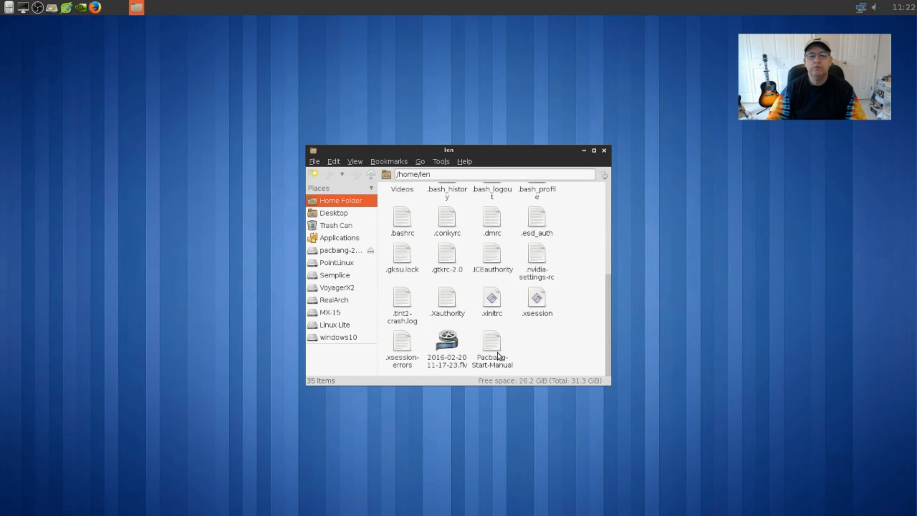
{"action": "mouse_move", "coordinate": [493, 339]}
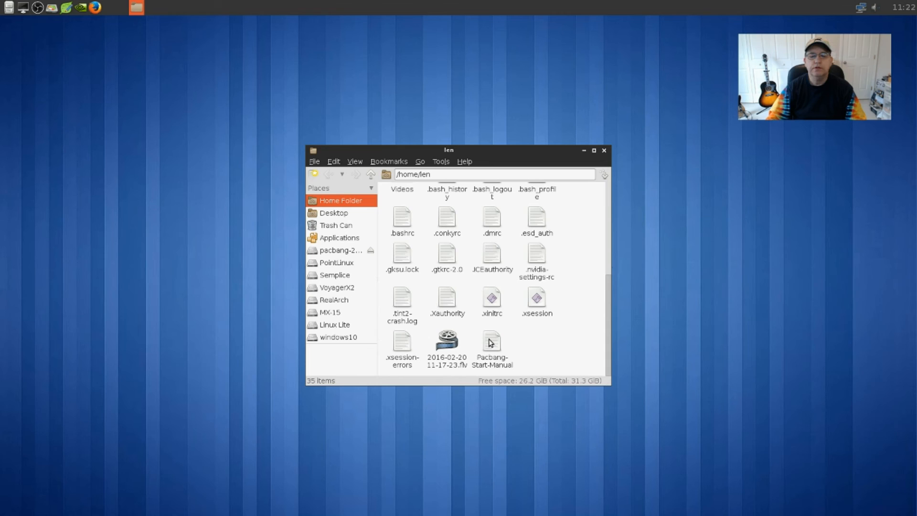
{"action": "double_click", "coordinate": [492, 348]}
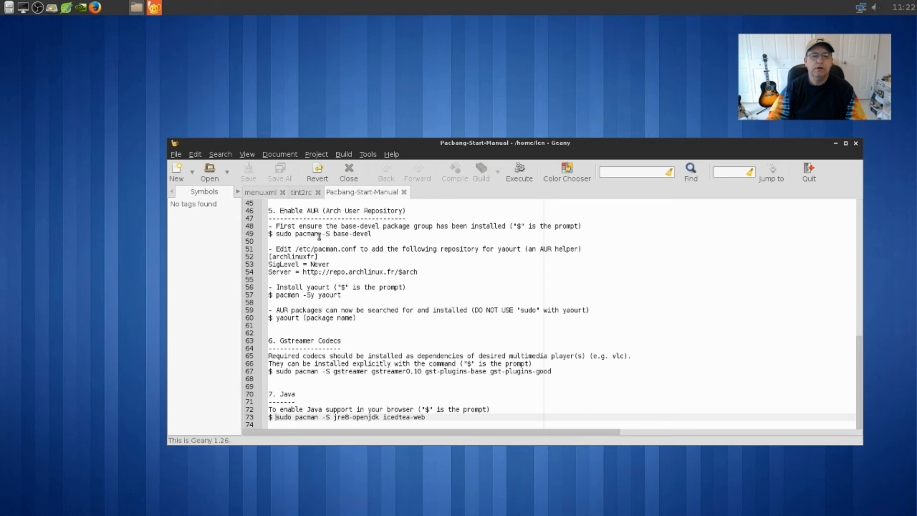
- Scroll through the Pacbang-Start-Manual in Geany, then close the editor
{"action": "scroll", "scroll_direction": "up", "scroll_amount": 3}
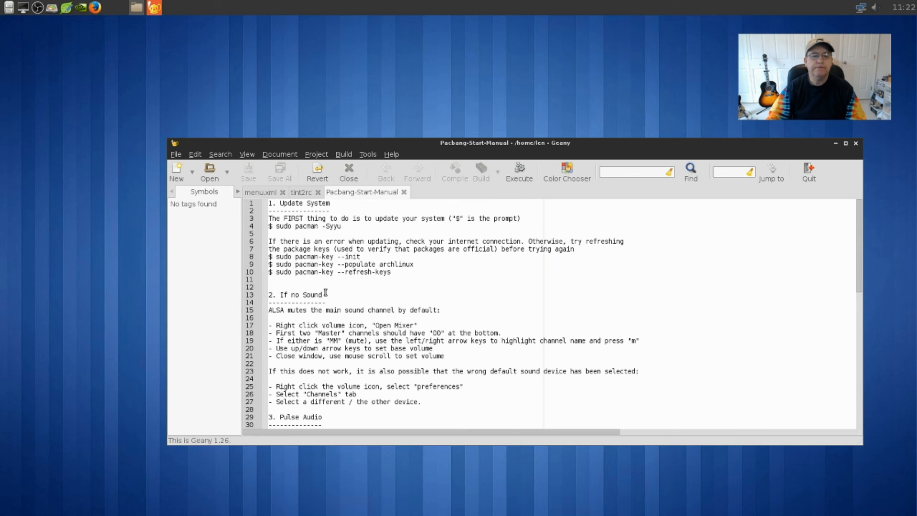
{"action": "scroll", "scroll_direction": "down", "scroll_amount": 3}
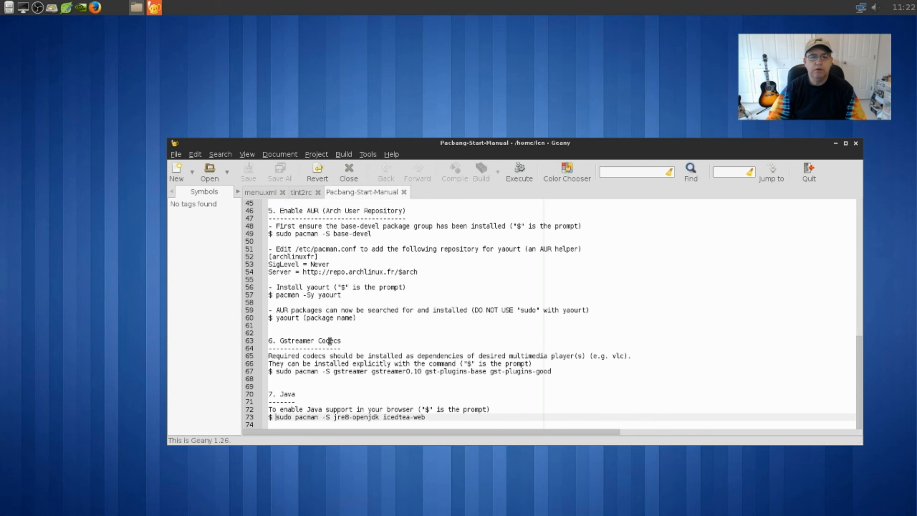
{"action": "scroll", "scroll_direction": "up", "scroll_amount": 3}
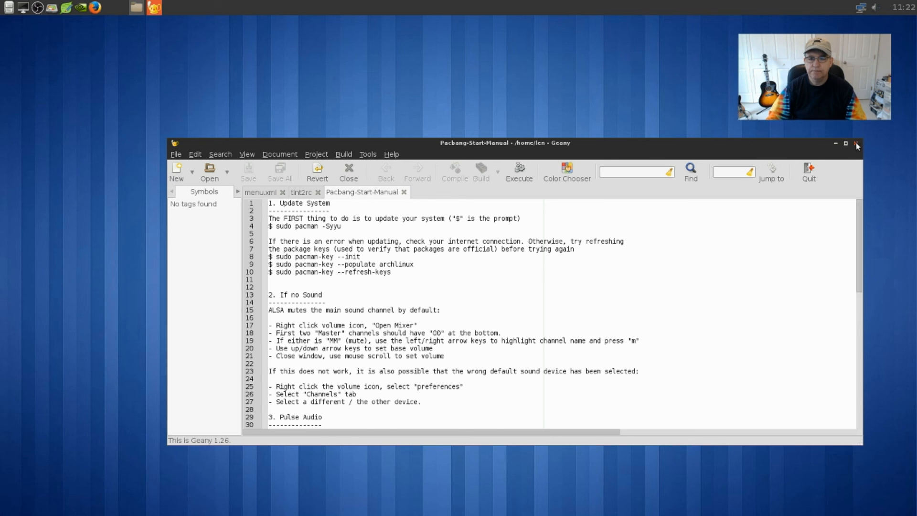
{"action": "left_click", "coordinate": [856, 145]}
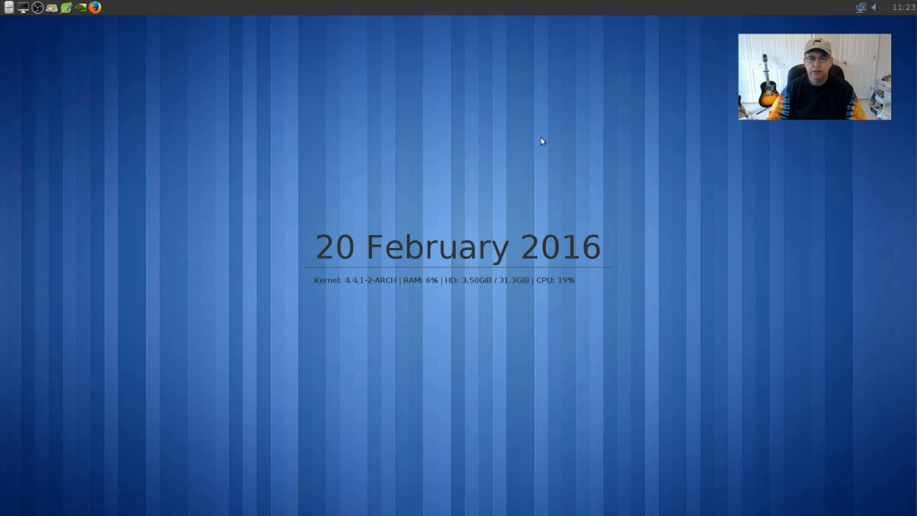
{"action": "right_click", "coordinate": [673, 94]}
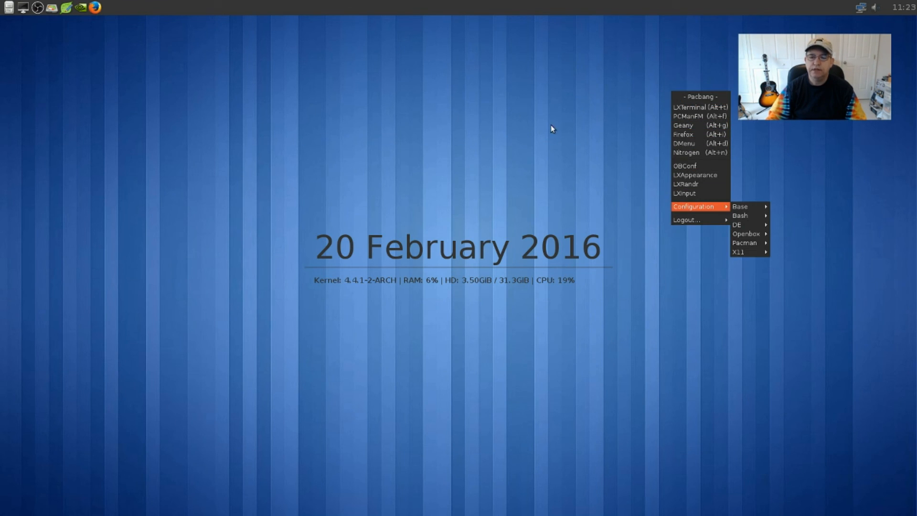
{"action": "left_click", "coordinate": [420, 118]}
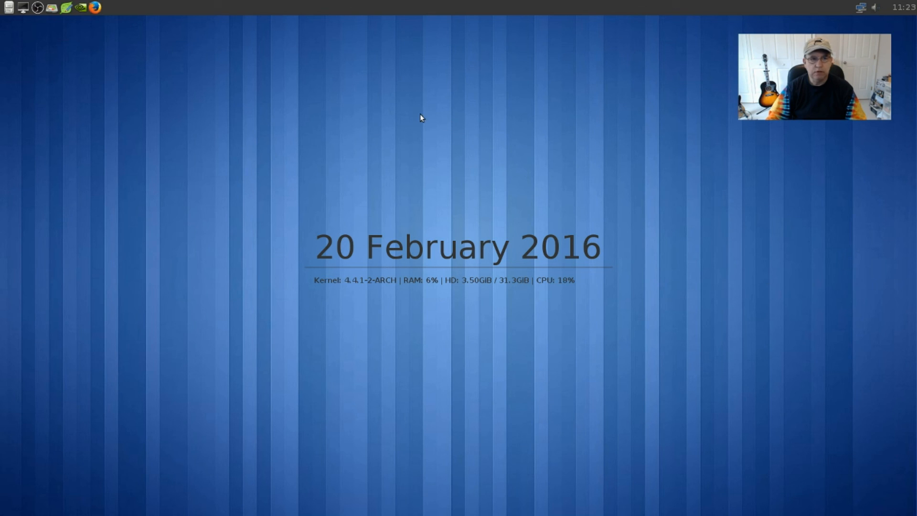
{"action": "mouse_move", "coordinate": [77, 52]}
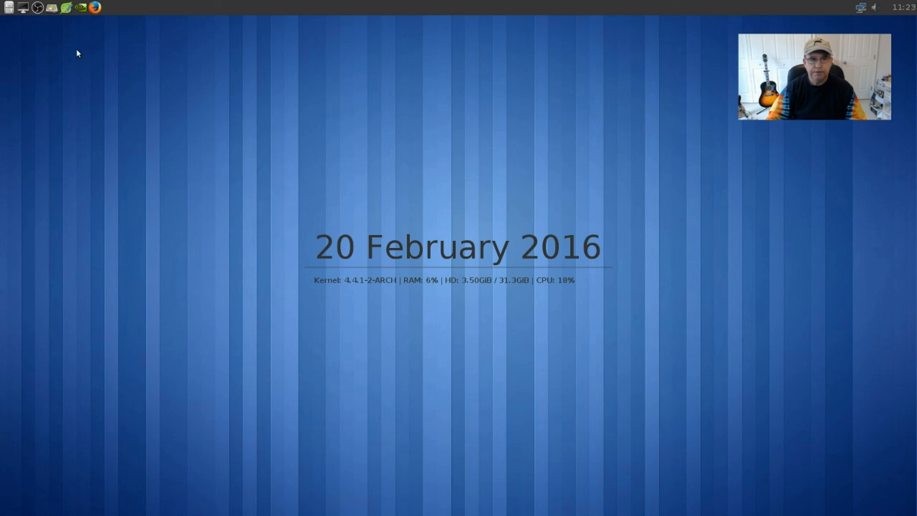
{"action": "mouse_move", "coordinate": [129, 36]}
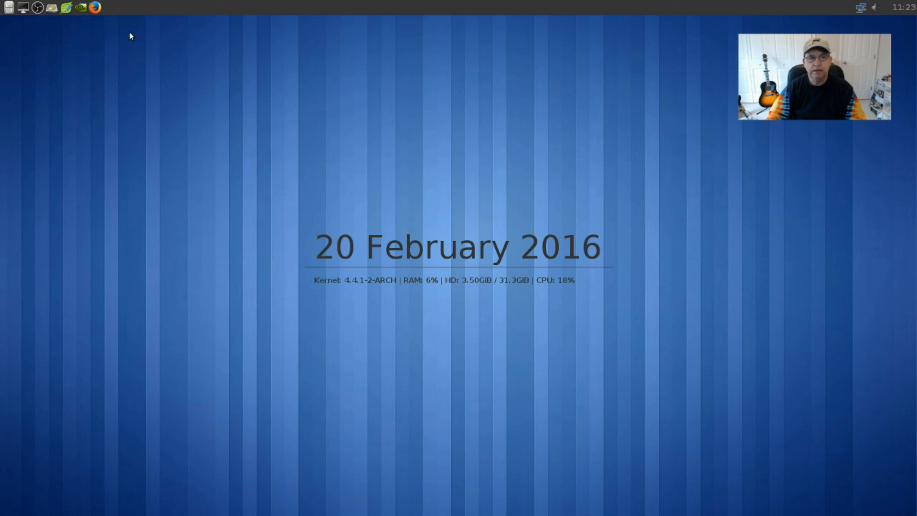
{"action": "mouse_move", "coordinate": [463, 209]}
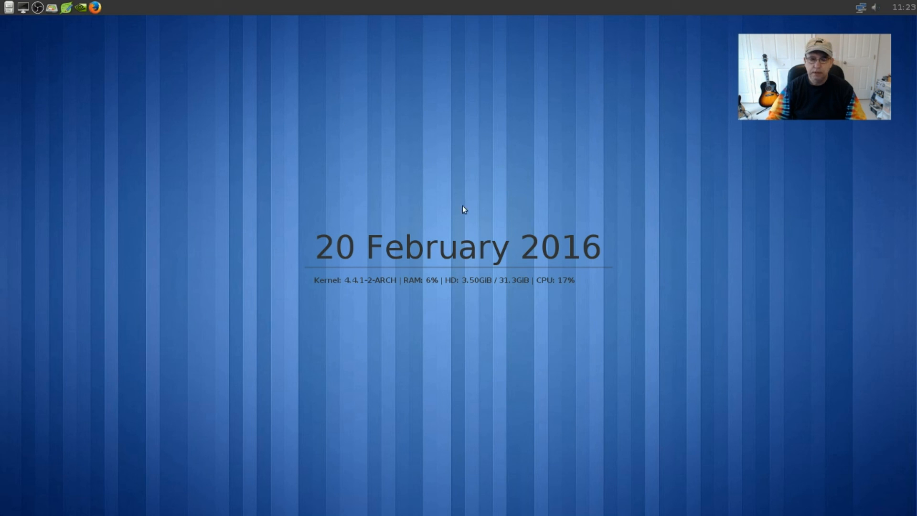
{"action": "mouse_move", "coordinate": [459, 192]}
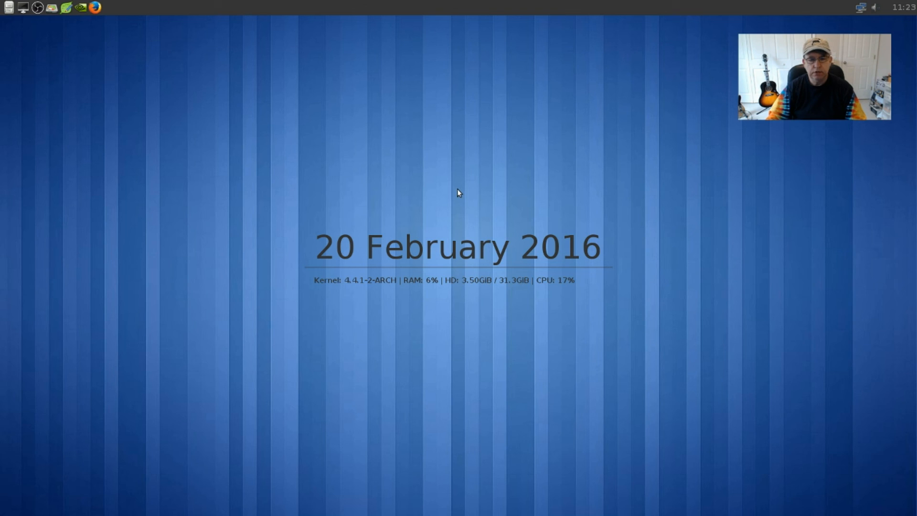
{"action": "mouse_move", "coordinate": [456, 191]}
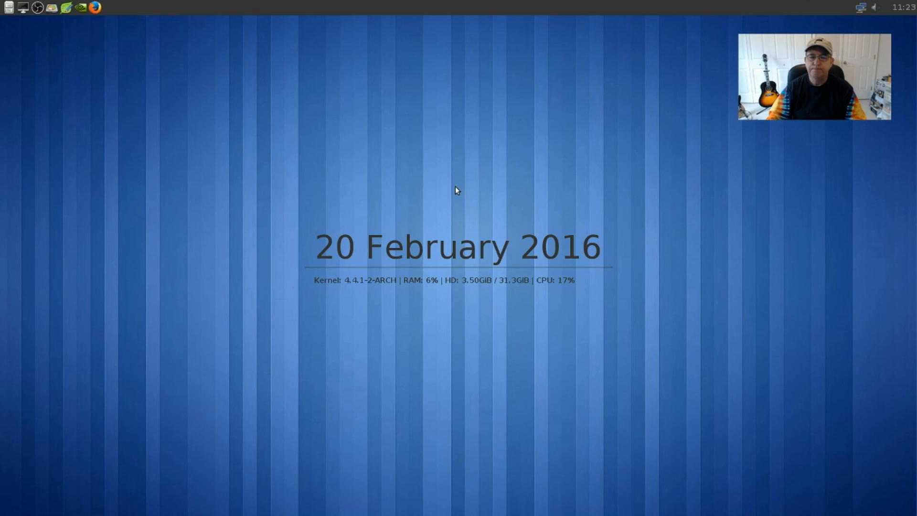
{"action": "mouse_move", "coordinate": [460, 193]}
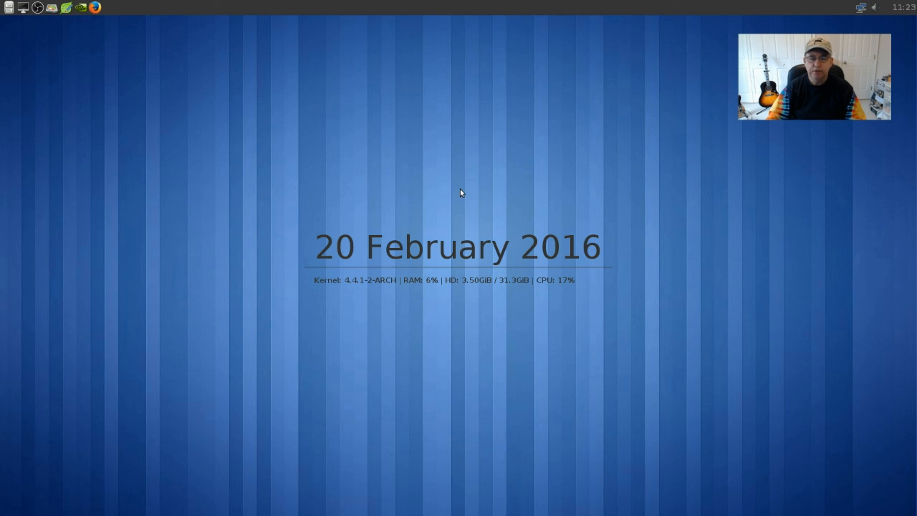
{"action": "mouse_move", "coordinate": [456, 178]}
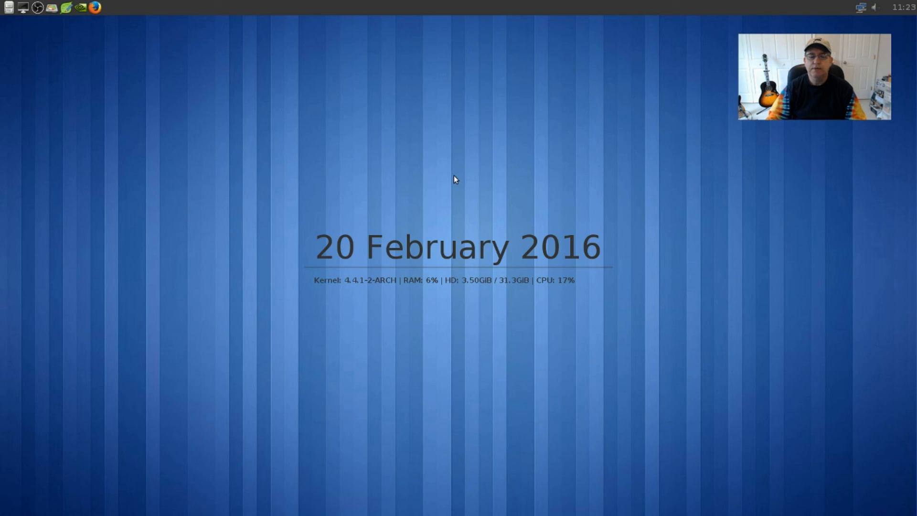